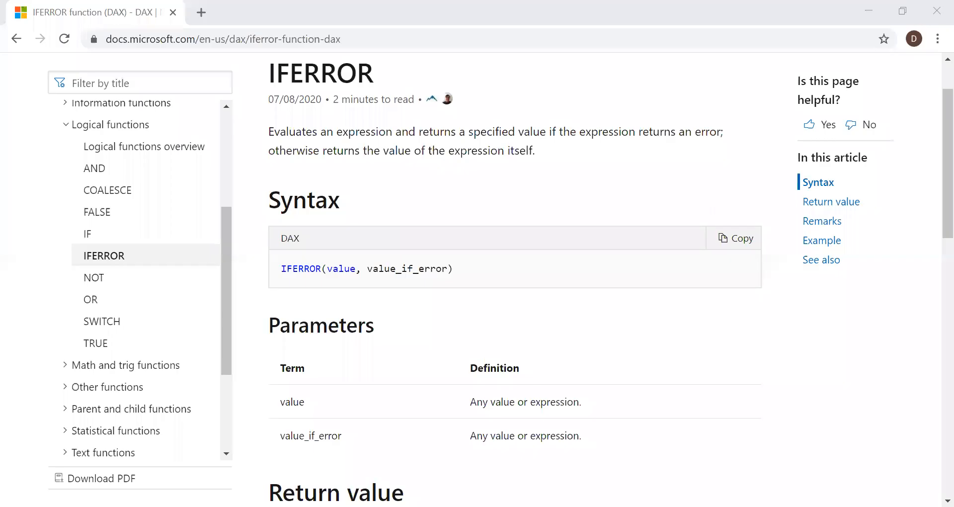
pyautogui.moveTo(644, 311)
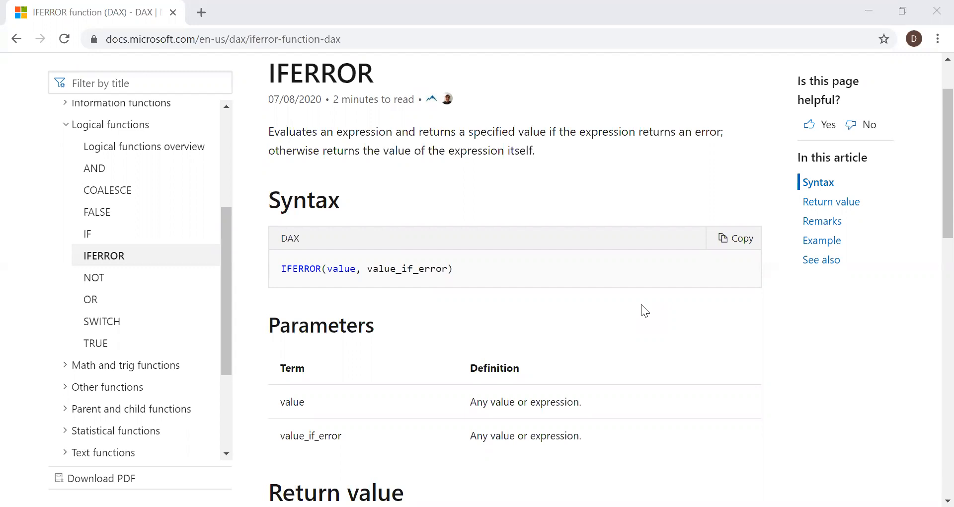
pyautogui.moveTo(294, 237)
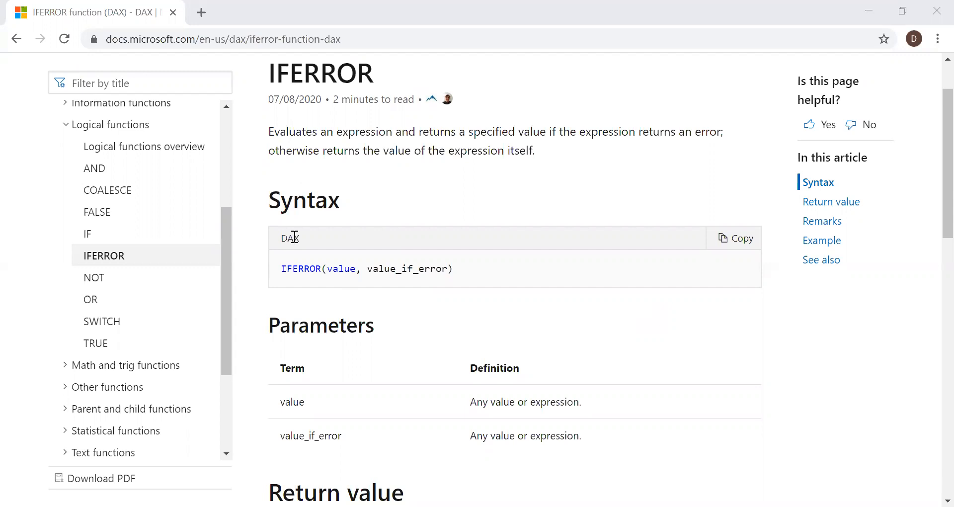
pyautogui.moveTo(352, 273)
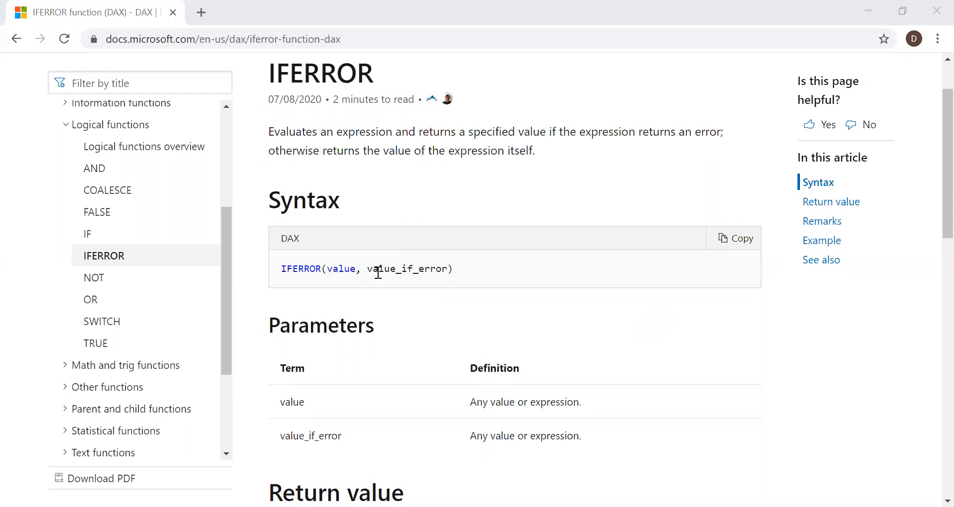
pyautogui.moveTo(445, 264)
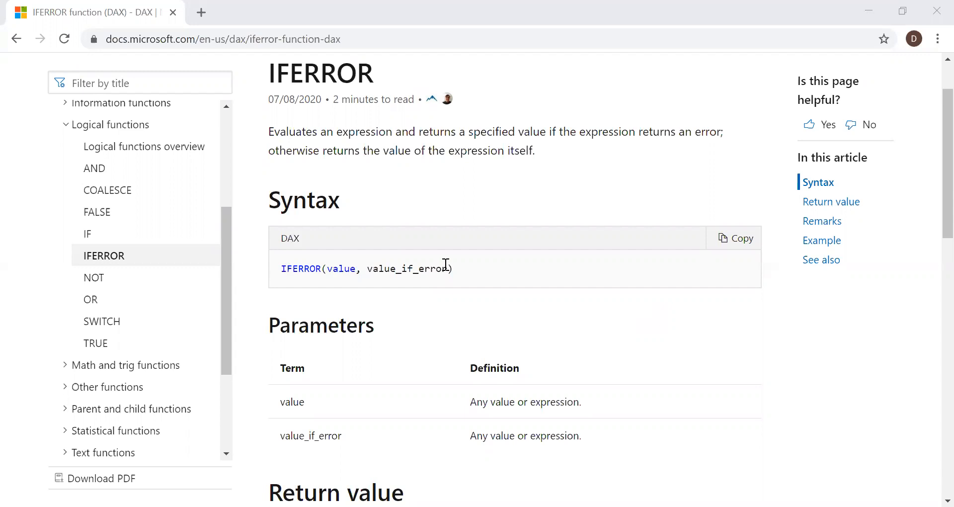
pyautogui.moveTo(299, 283)
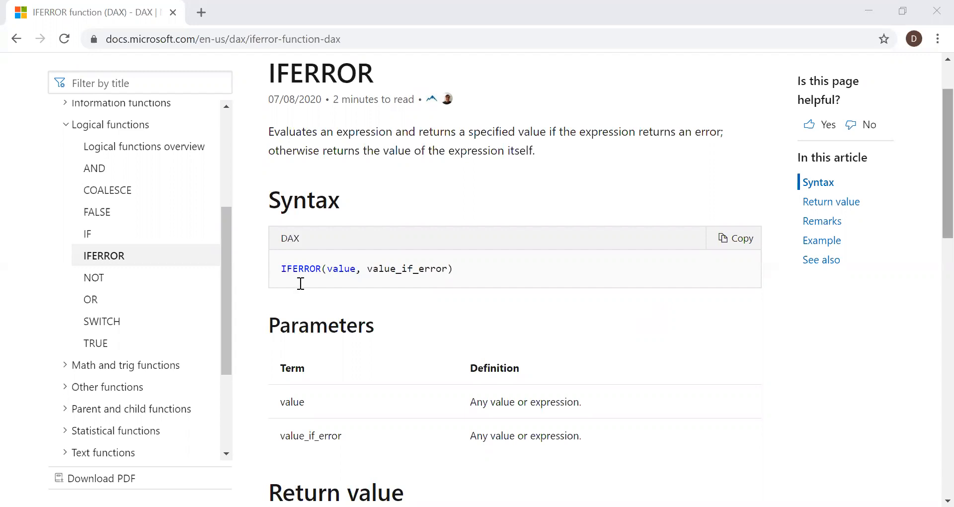
# Step: Review the Sheet1 rows in Data view, noting Ethan's salary of 0, then view the report table
pyautogui.scroll(-3)
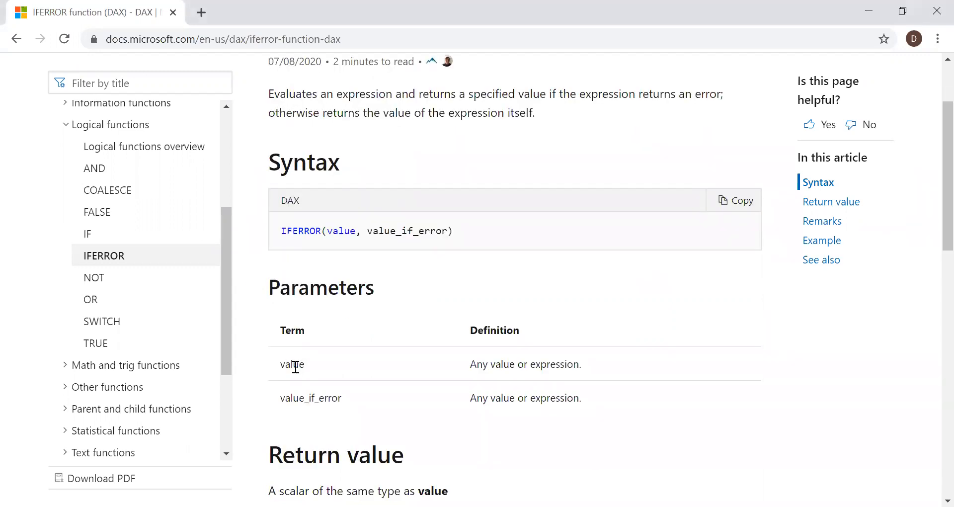
pyautogui.moveTo(276, 397)
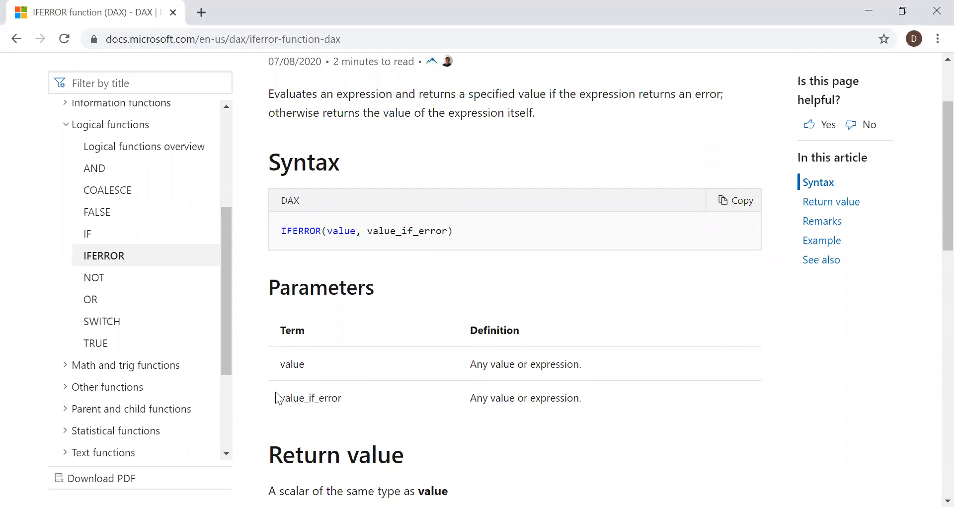
pyautogui.scroll(-3)
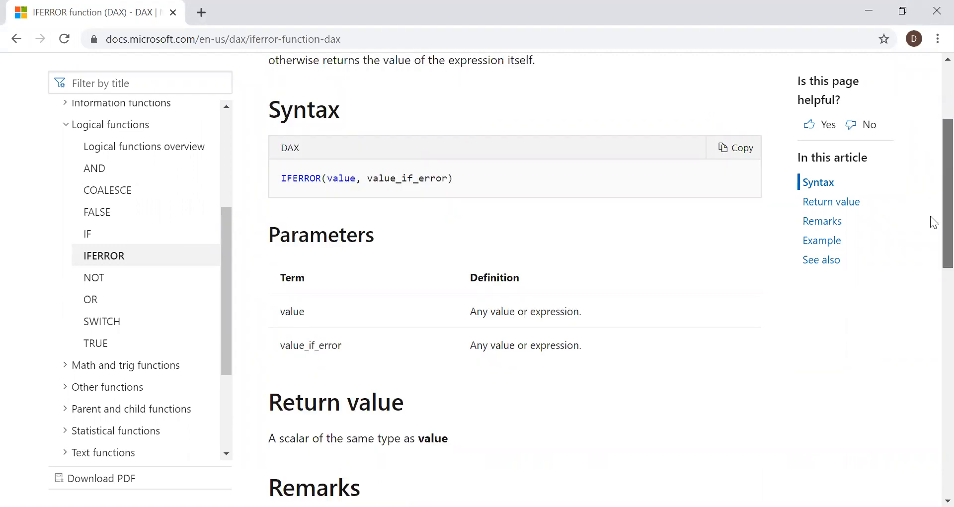
pyautogui.scroll(-3)
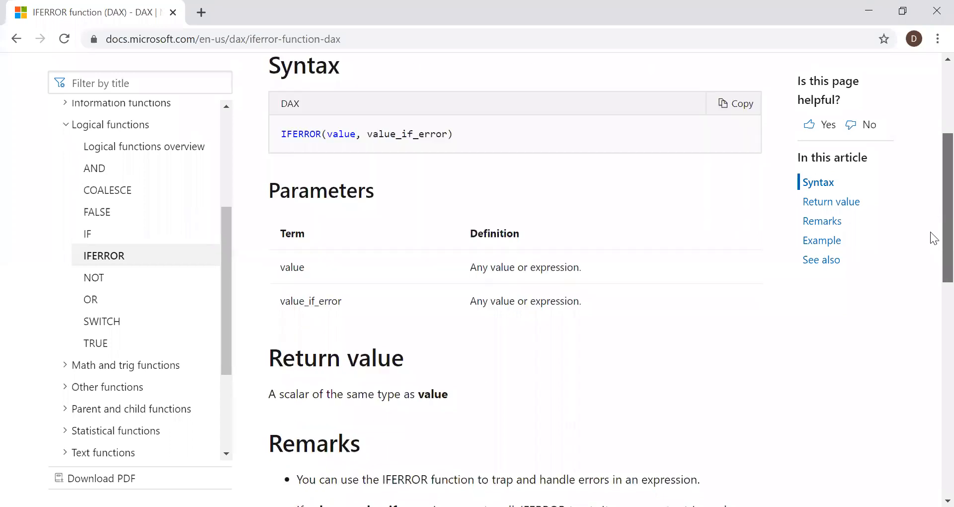
pyautogui.scroll(-3)
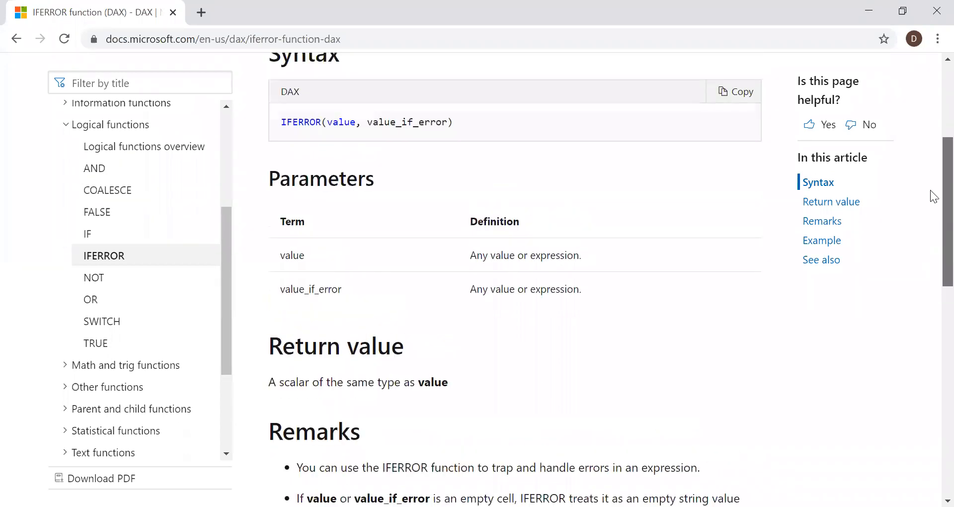
pyautogui.scroll(3)
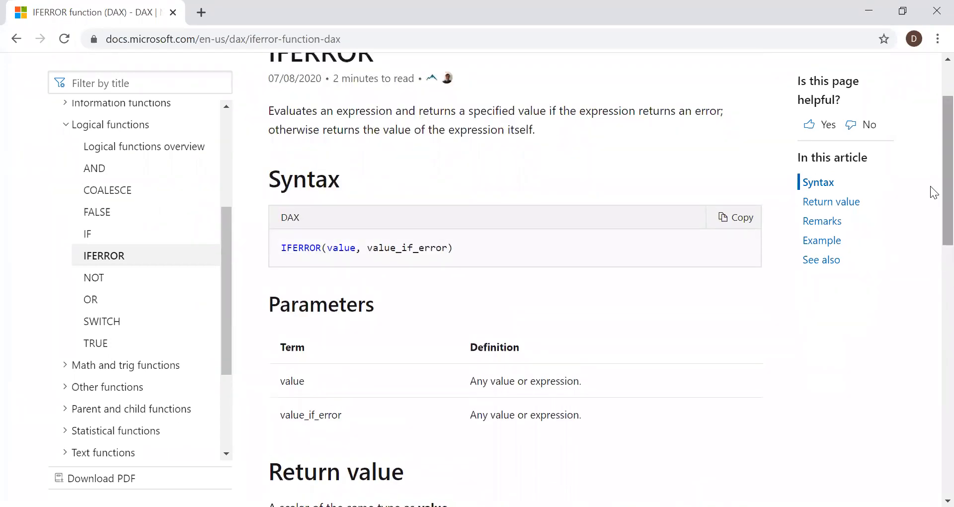
pyautogui.scroll(3)
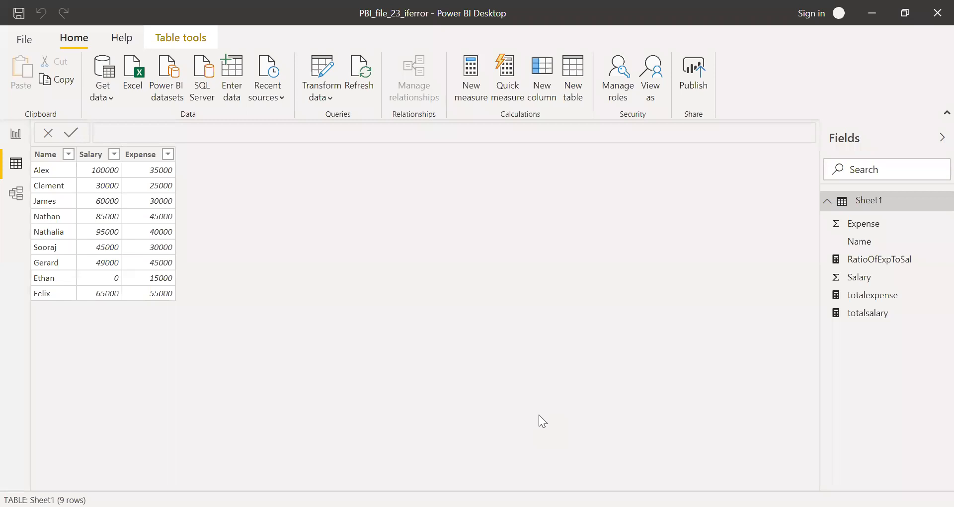
pyautogui.moveTo(150, 262)
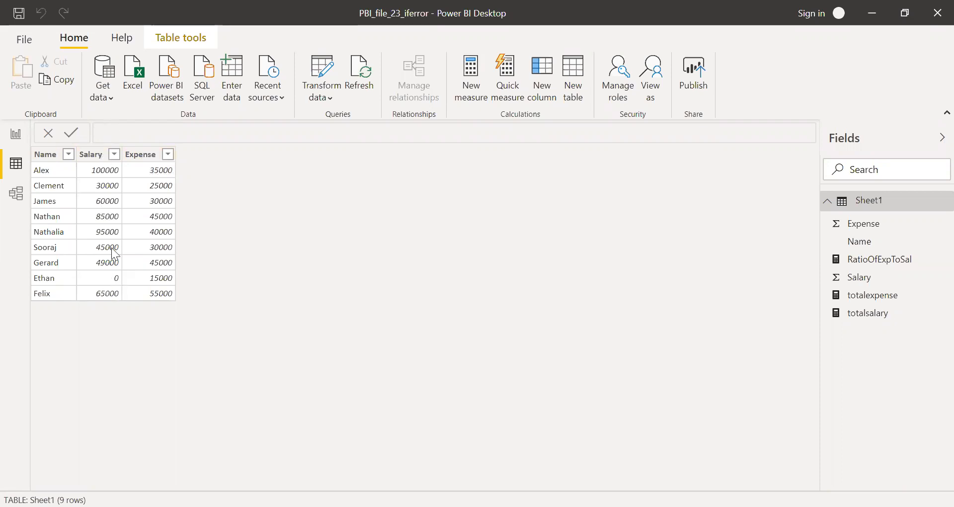
pyautogui.moveTo(109, 289)
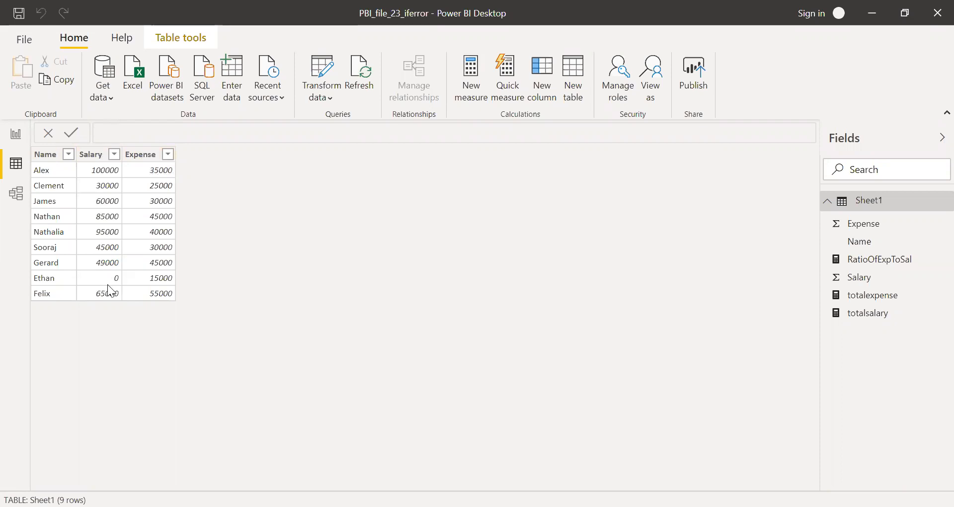
pyautogui.moveTo(106, 292)
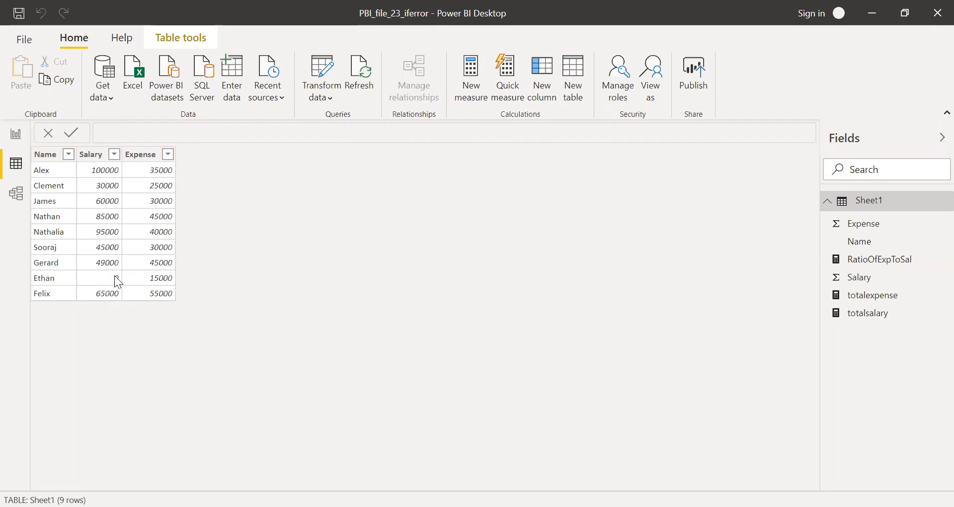
pyautogui.write('0')
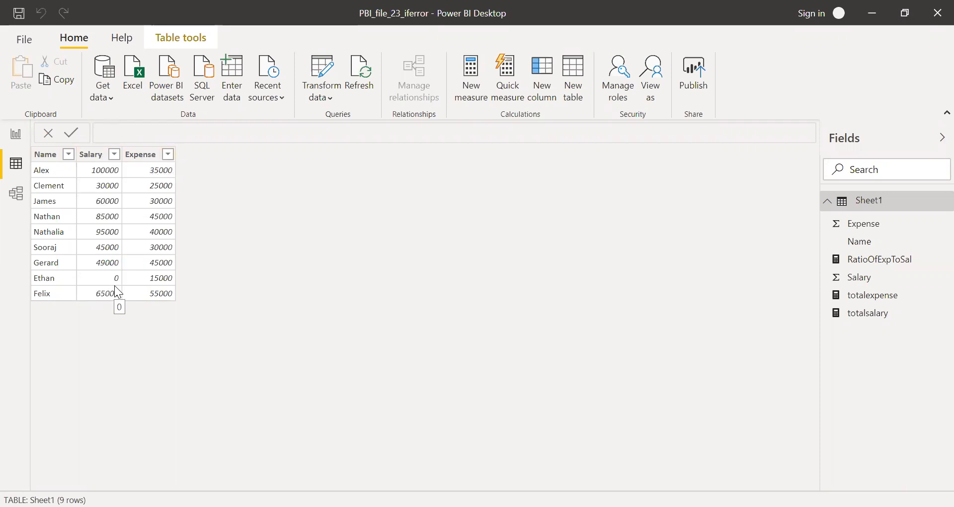
pyautogui.moveTo(80, 217)
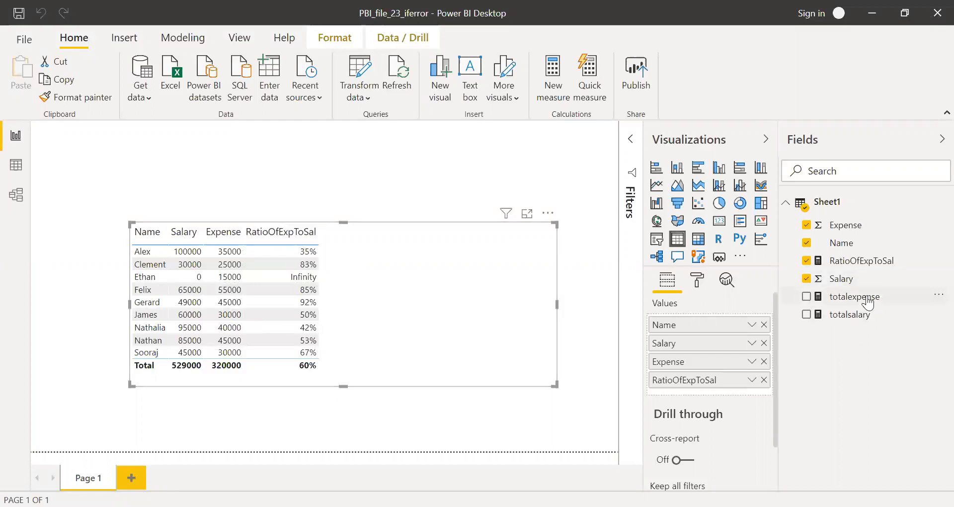
# Step: Inspect the totalexpense, totalsalary and RatioOfExpToSal measure formulas in the formula bar
pyautogui.click(854, 296)
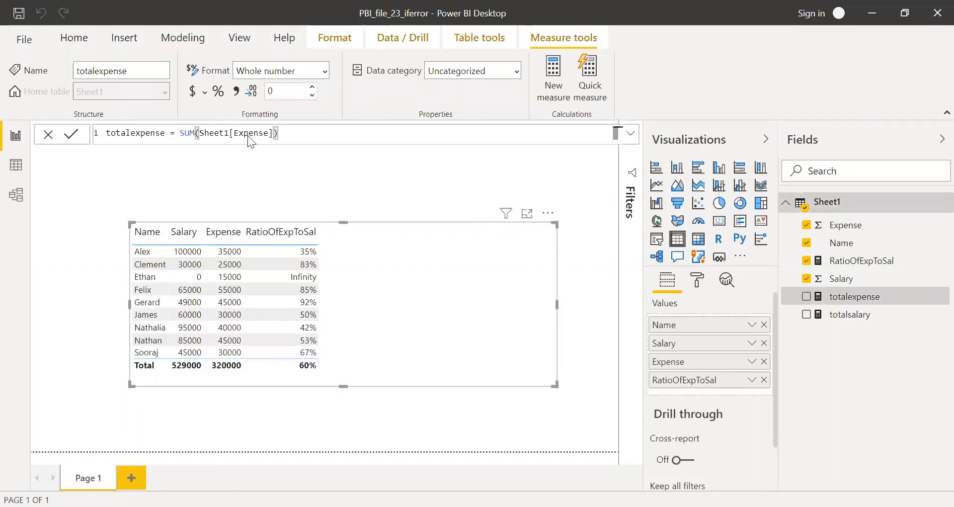
pyautogui.click(850, 315)
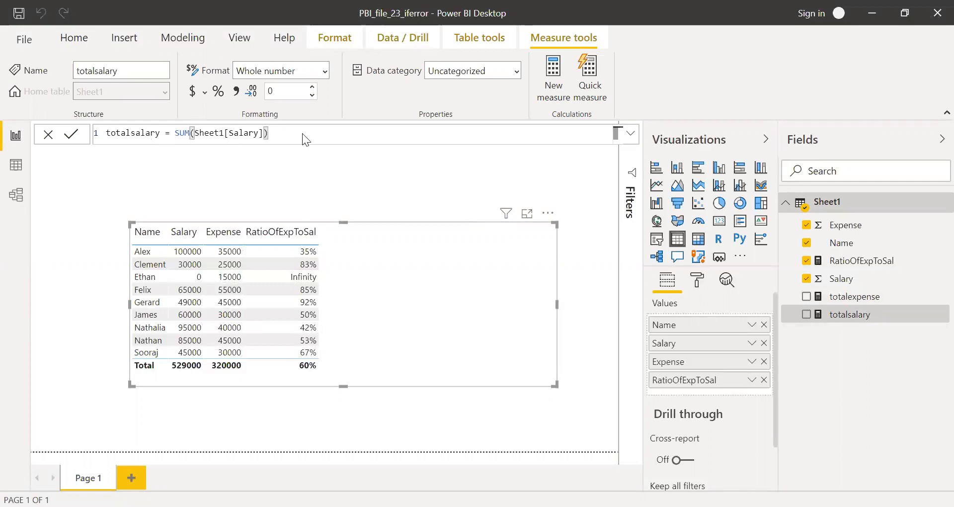
pyautogui.click(861, 261)
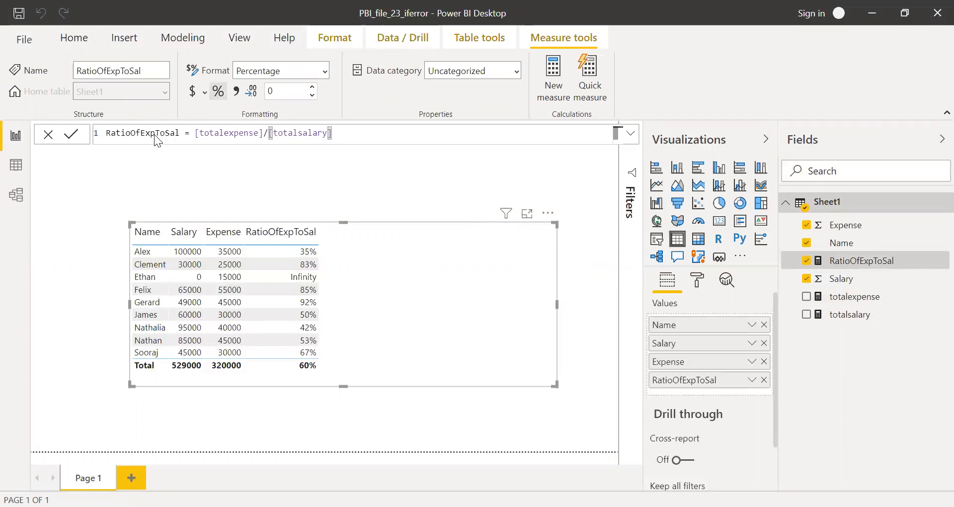
pyautogui.moveTo(226, 140)
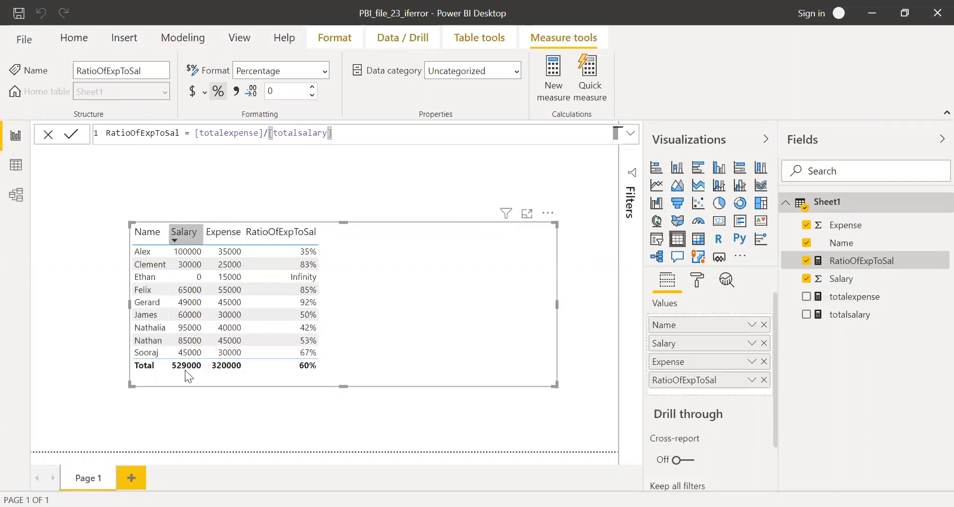
pyautogui.click(280, 232)
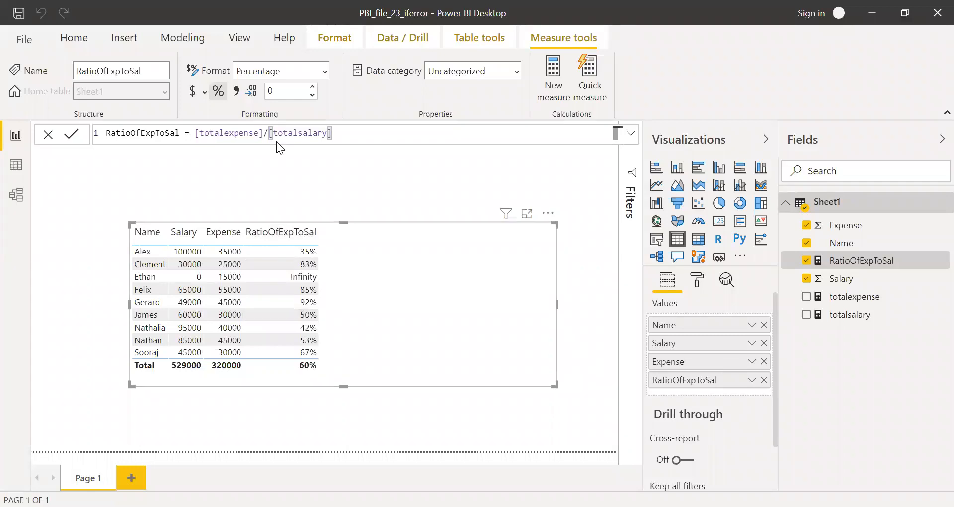
pyautogui.moveTo(312, 259)
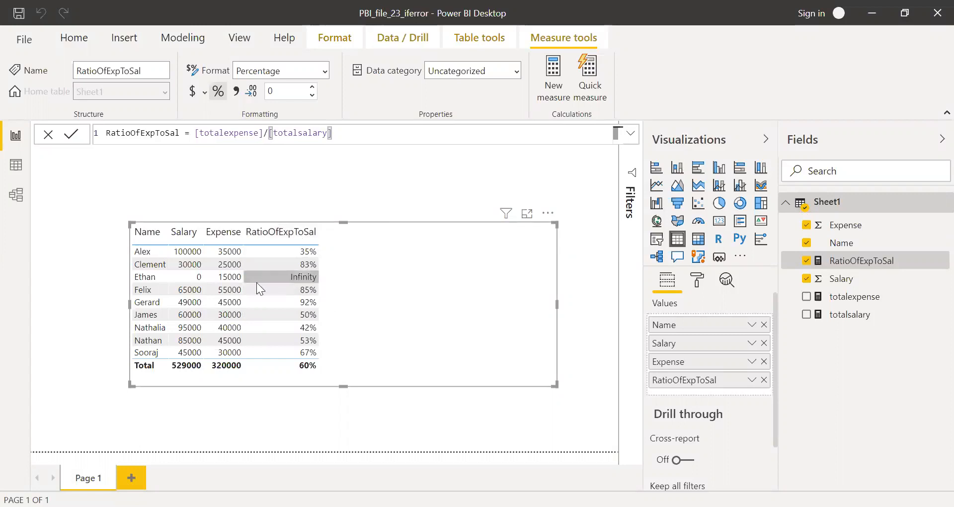
pyautogui.moveTo(302, 277)
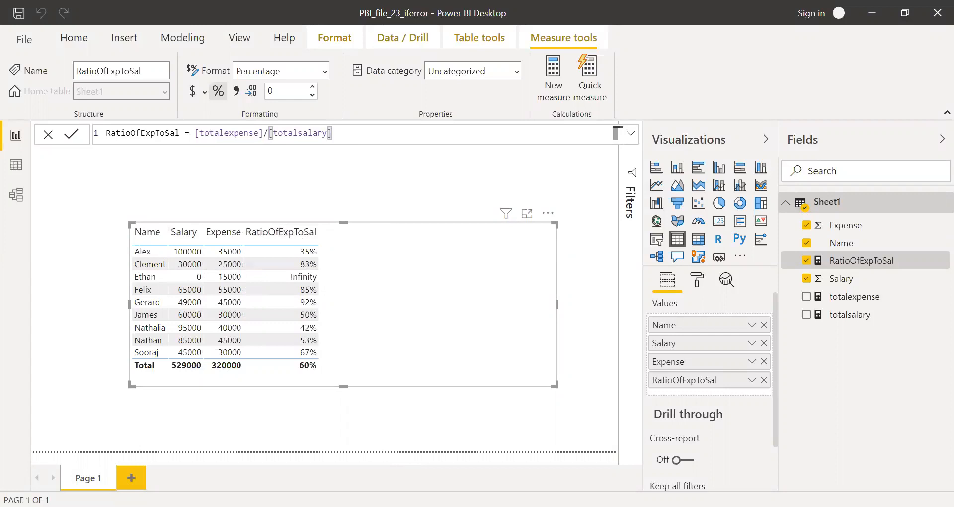
pyautogui.moveTo(462, 237)
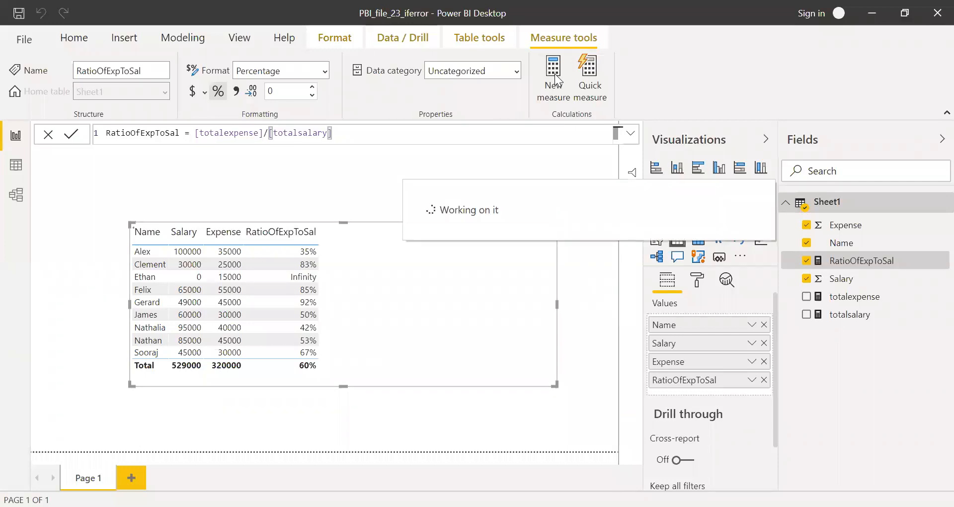
# Step: Create the measure is error ex1 = ISERROR([totalexpense]/[totalsalary])
pyautogui.click(552, 78)
pyautogui.write('is')
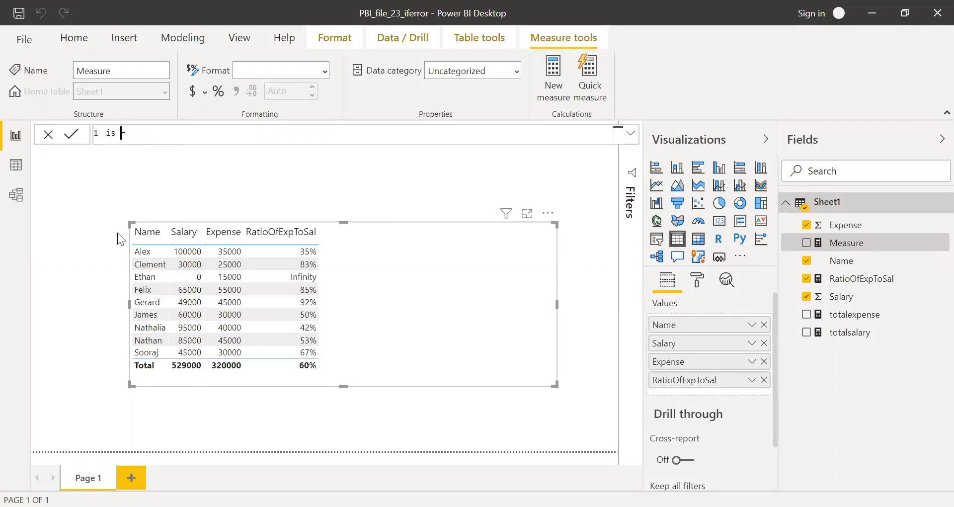
pyautogui.write('error')
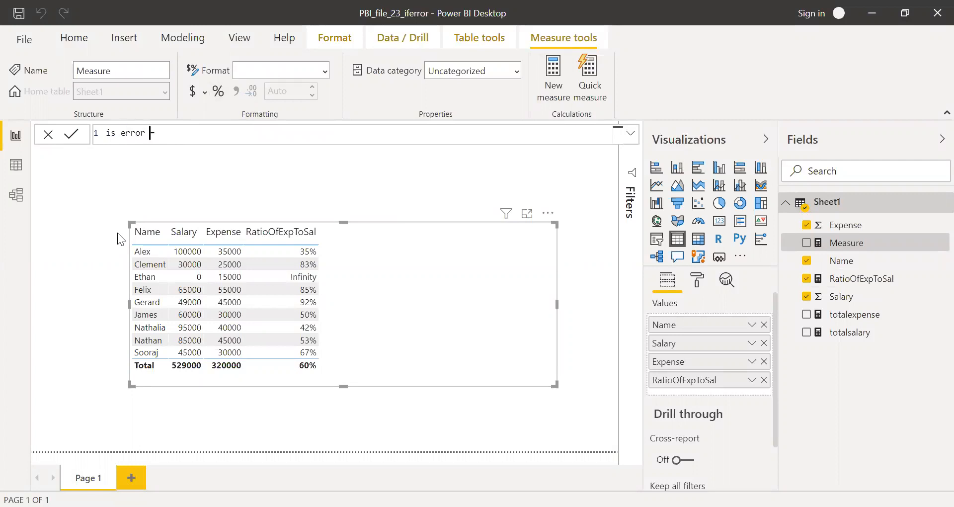
pyautogui.write('ex1')
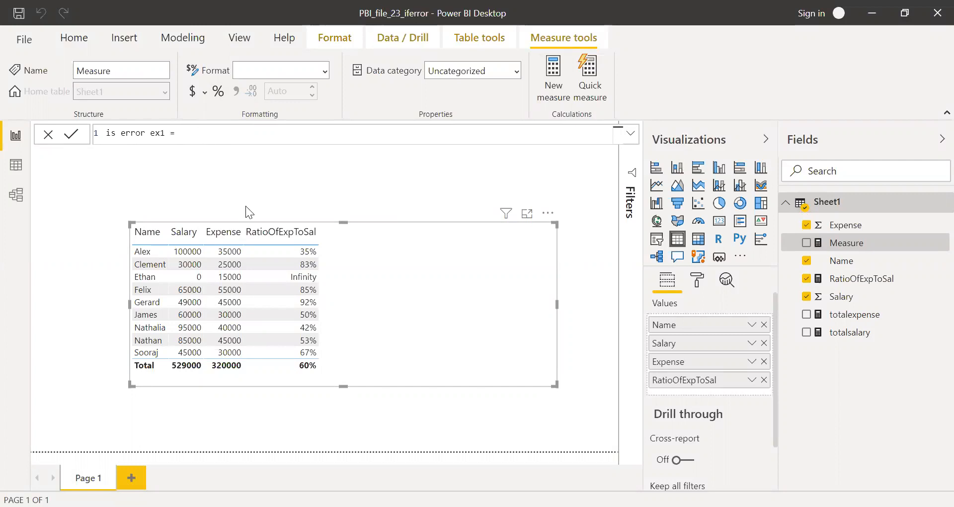
pyautogui.write('is')
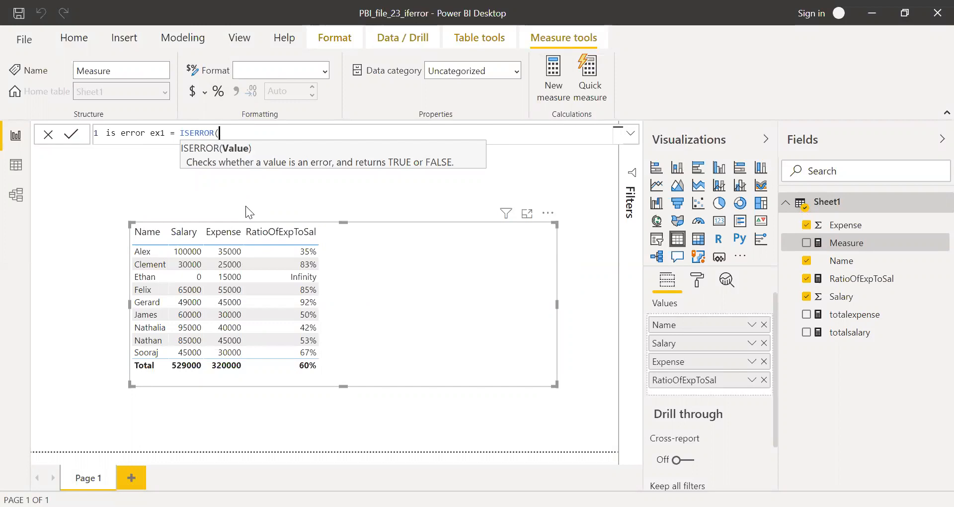
pyautogui.write('(')
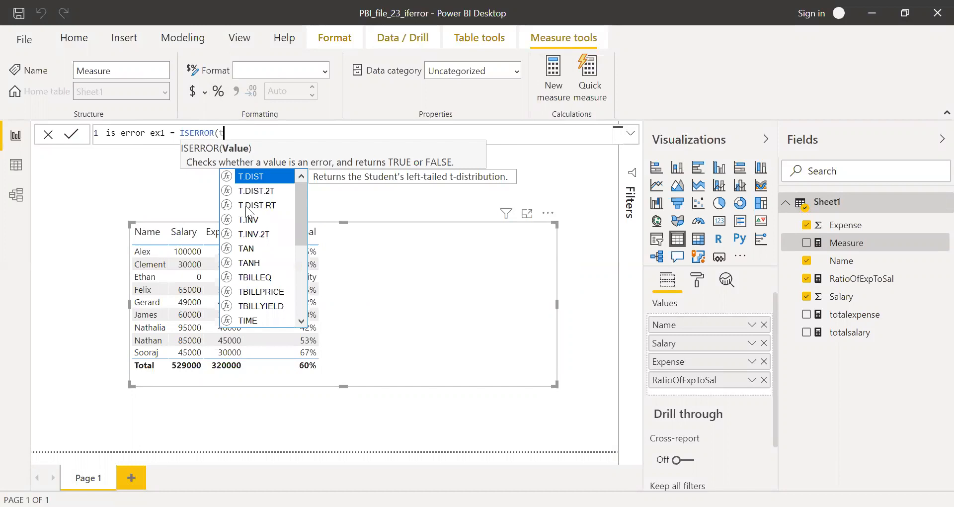
pyautogui.write('totalexpense')
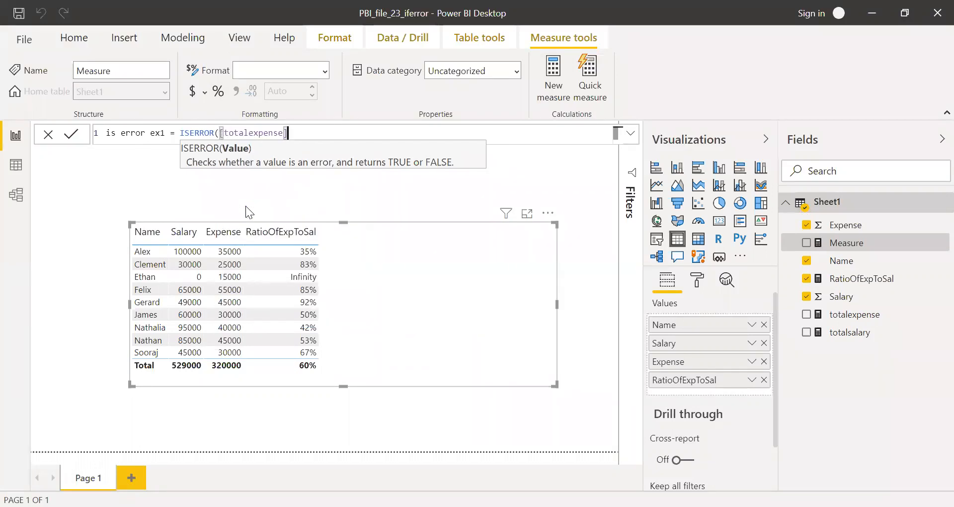
pyautogui.write(']/totalsalary]')
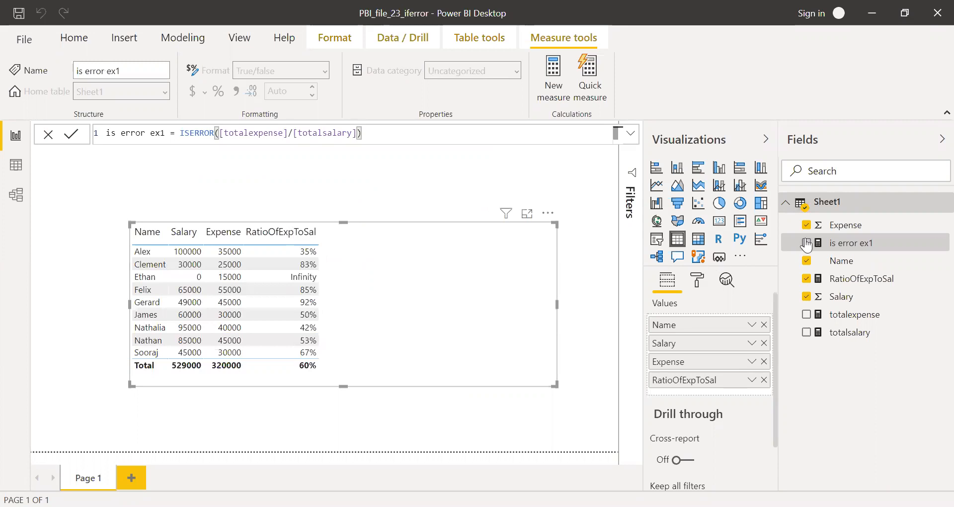
# Step: Add is error ex1 to the table, showing True for Ethan and False elsewhere
pyautogui.click(807, 242)
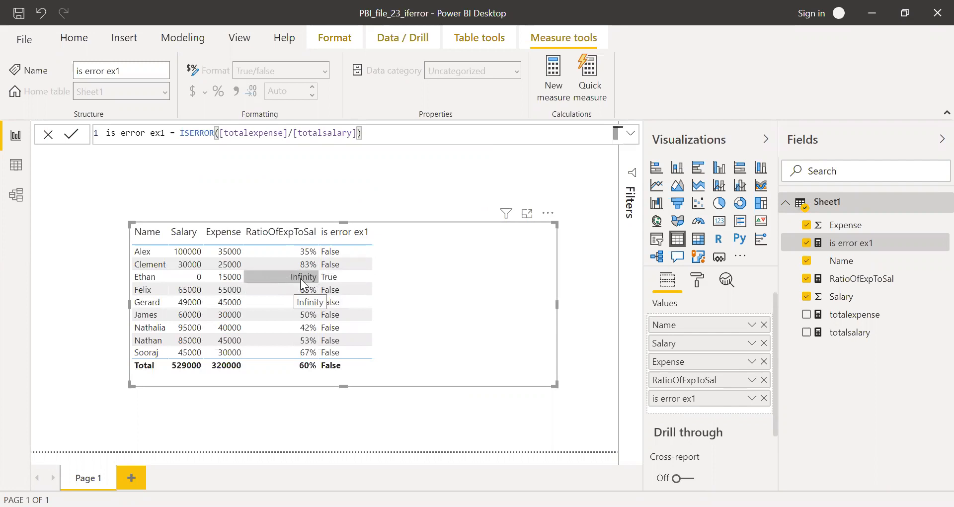
pyautogui.moveTo(341, 290)
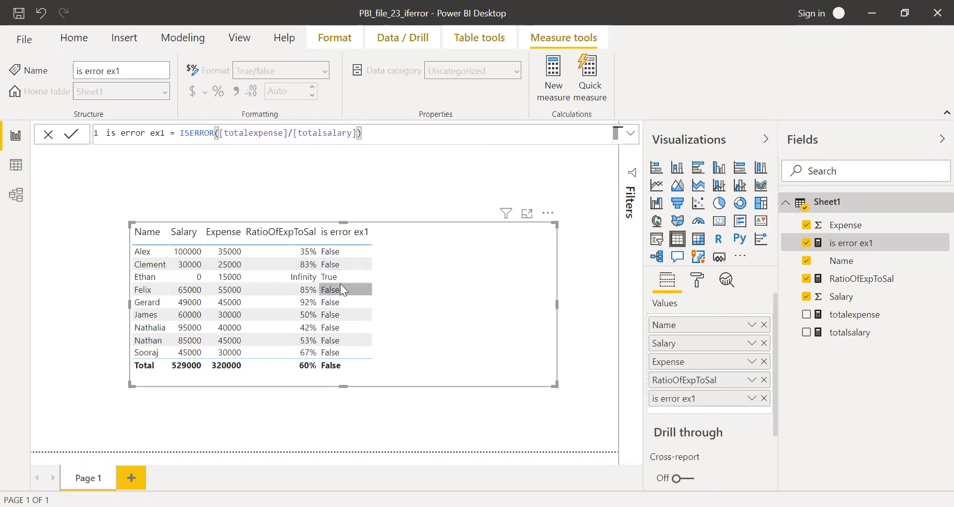
pyautogui.moveTo(338, 278)
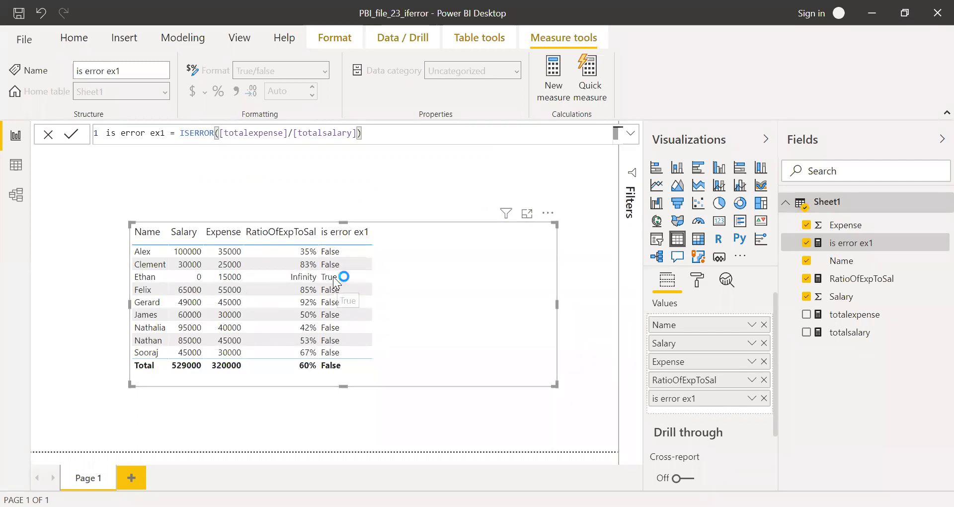
pyautogui.click(182, 132)
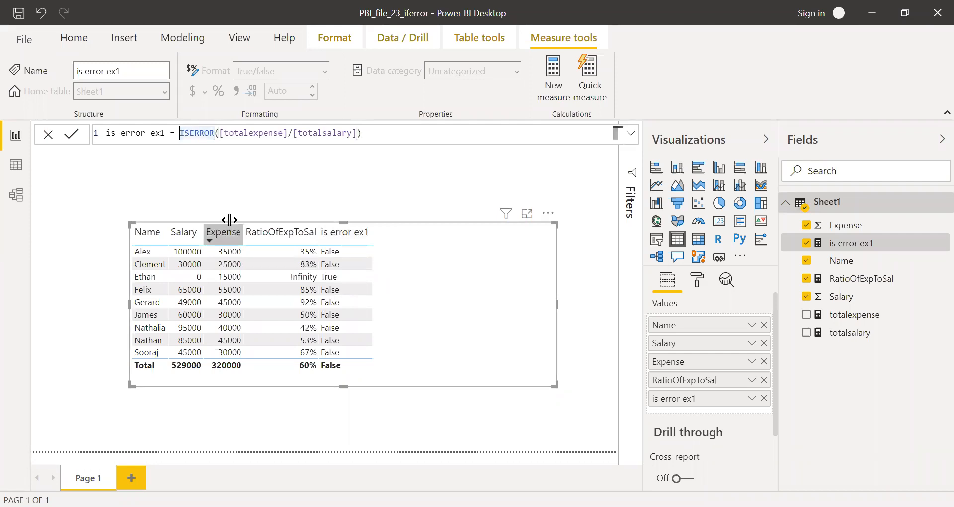
# Step: Rewrite is error ex1 as IF(ISERROR(...)=TRUE(),0,[totalexpense]/[totalsalary]) and format it as percentage
pyautogui.write('IF(')
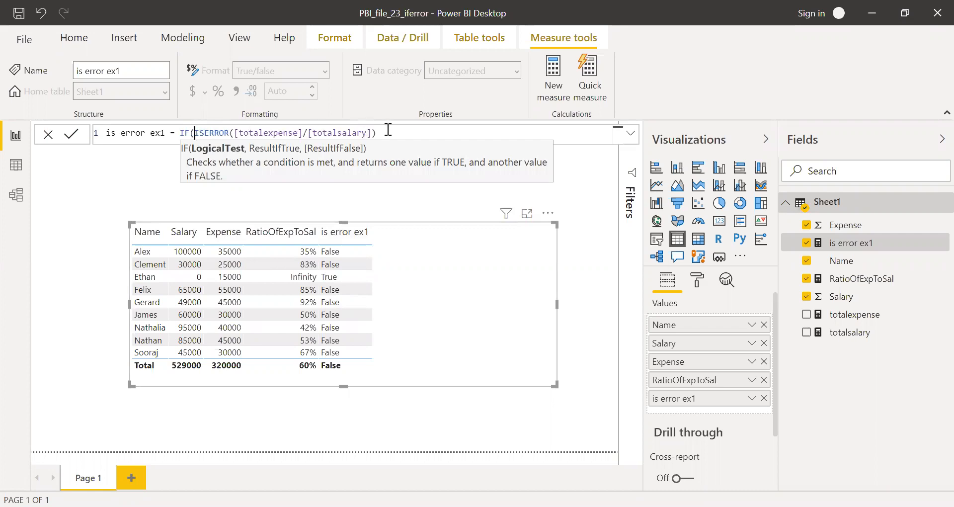
pyautogui.write('=')
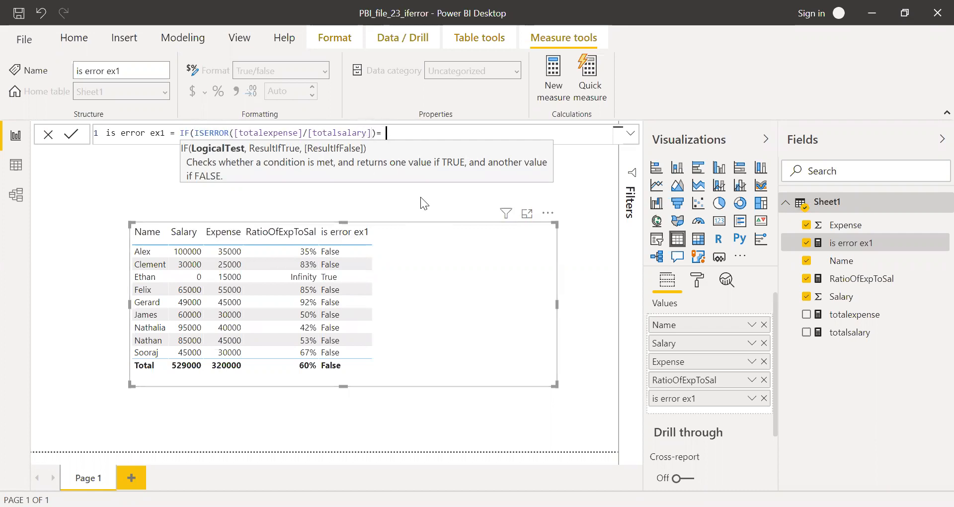
pyautogui.write('TRUE()')
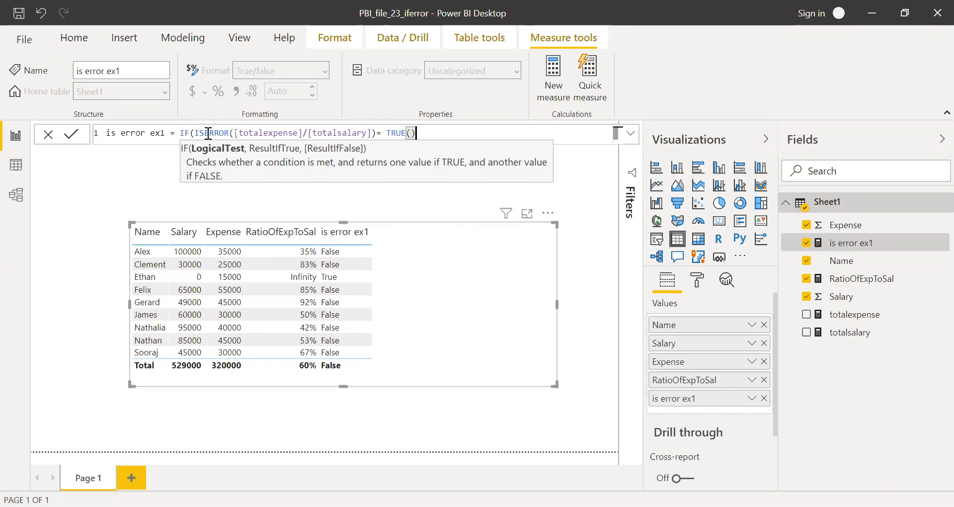
pyautogui.moveTo(434, 132)
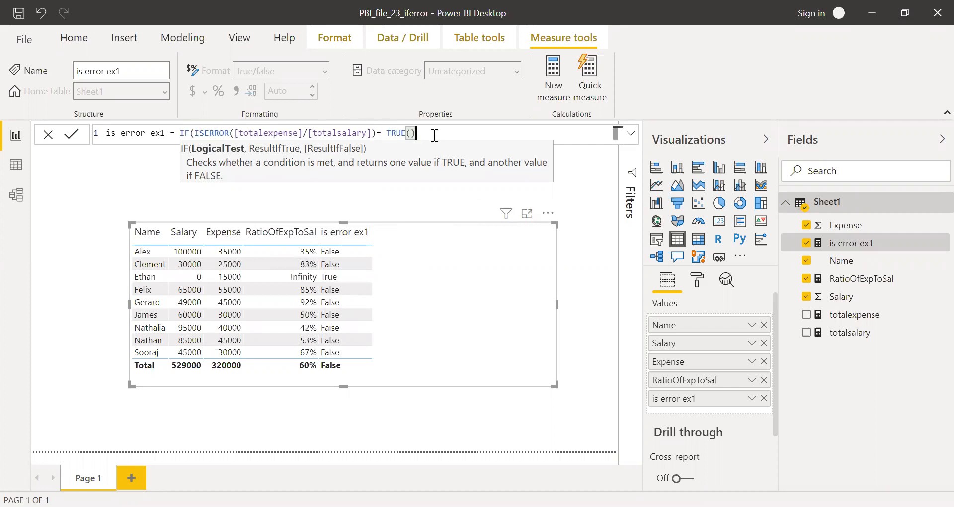
pyautogui.write(',')
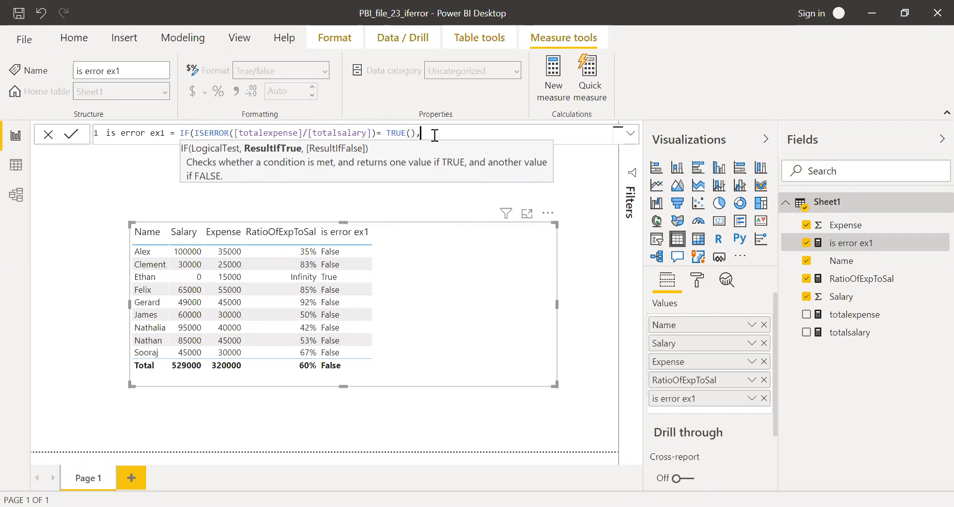
pyautogui.write('0,')
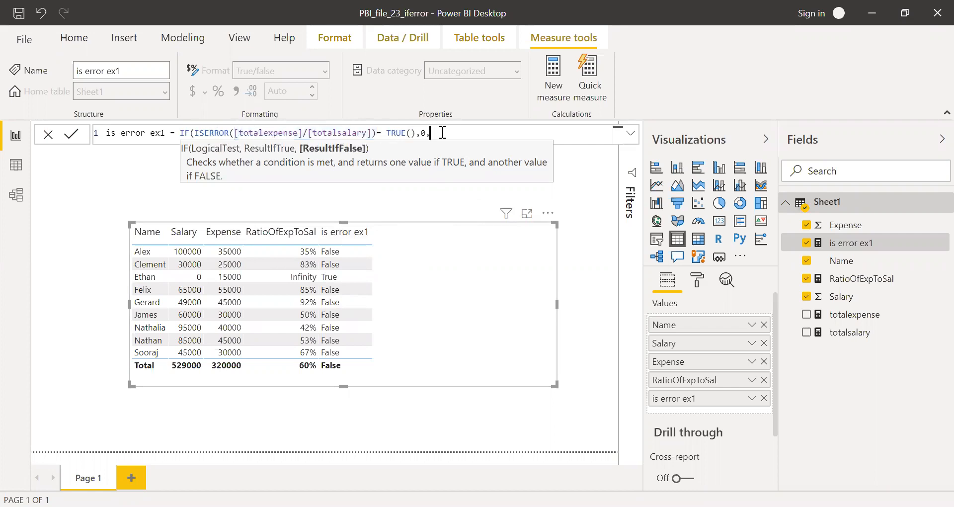
pyautogui.write('[totalexpense]/[totalsalary])')
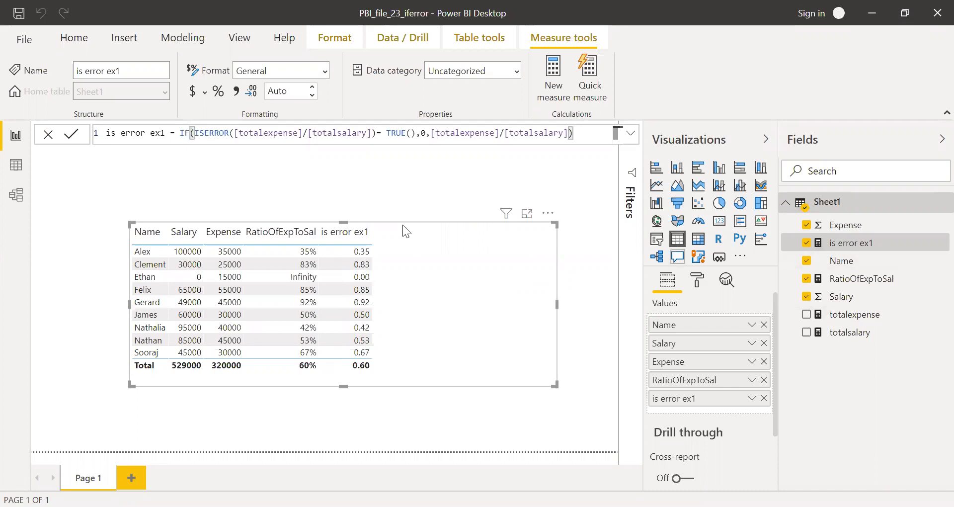
pyautogui.moveTo(855, 244)
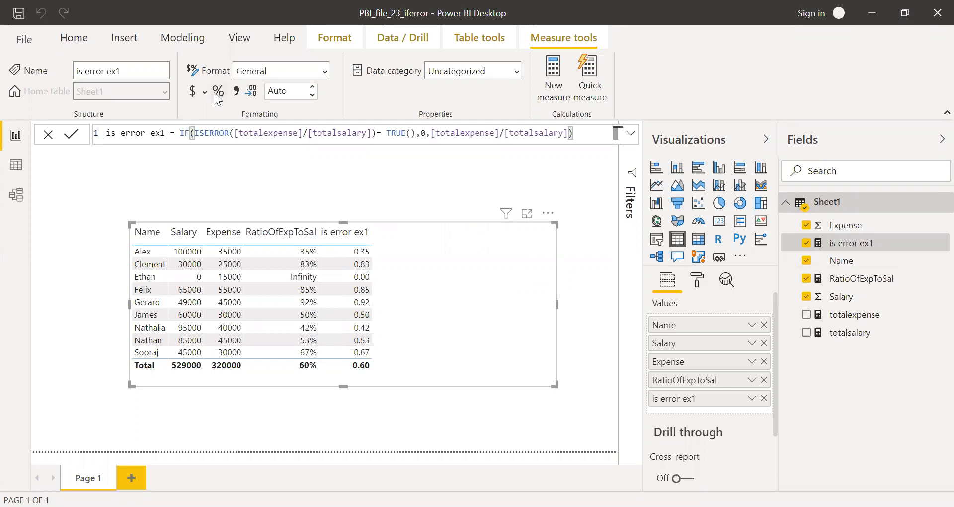
pyautogui.click(216, 92)
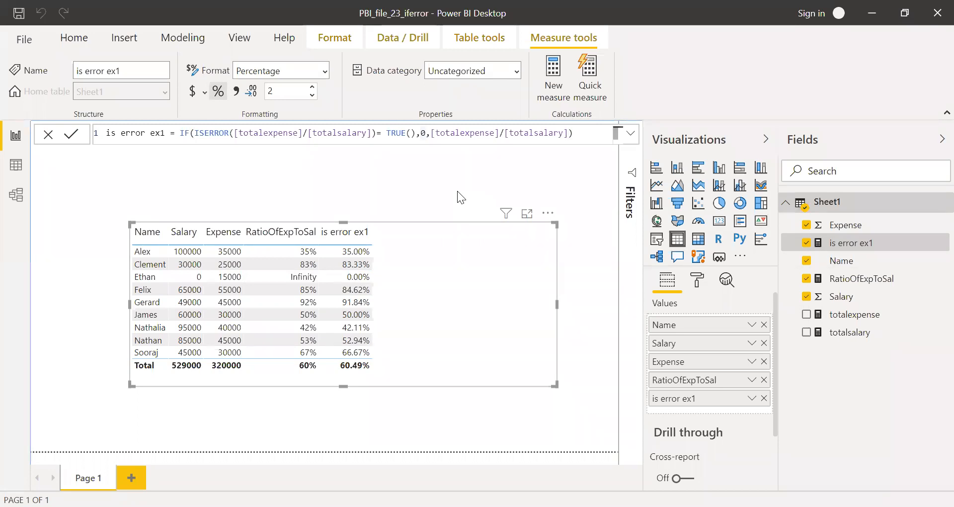
pyautogui.moveTo(444, 198)
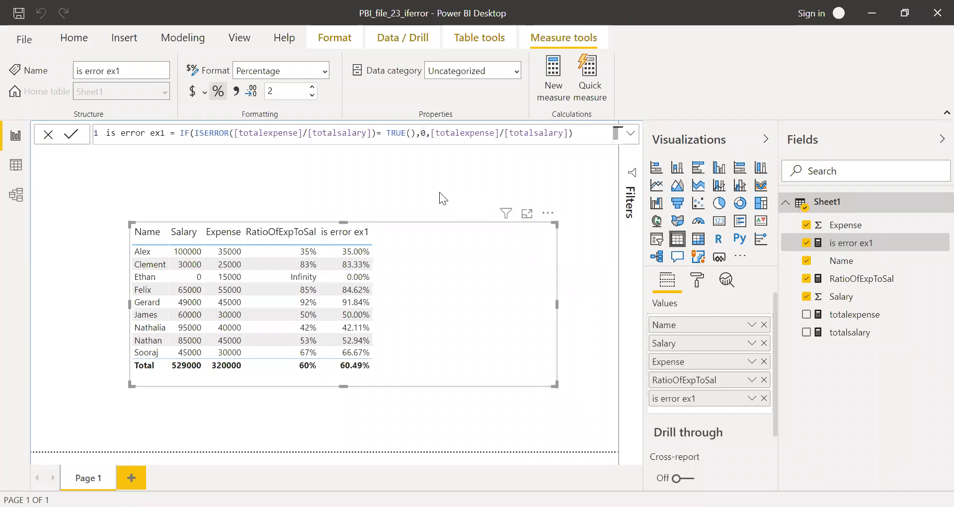
pyautogui.moveTo(552, 94)
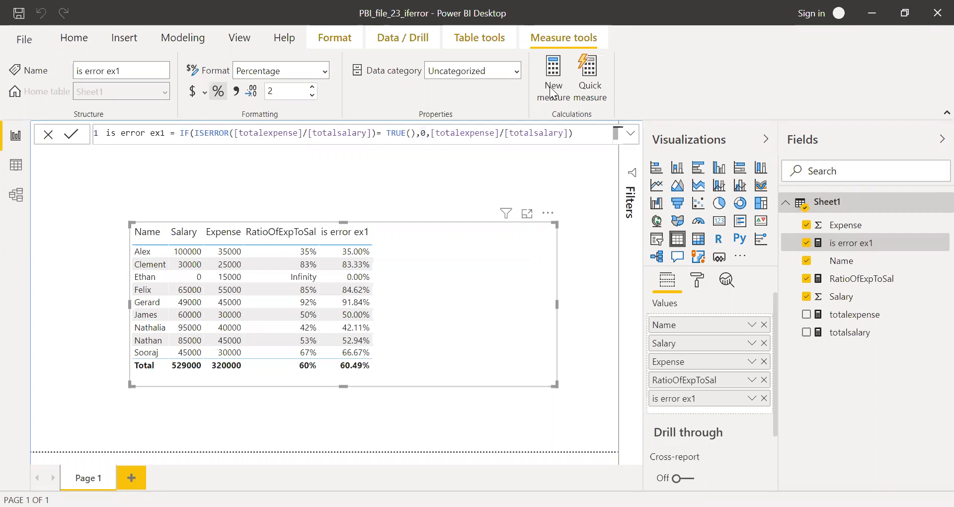
pyautogui.moveTo(551, 92)
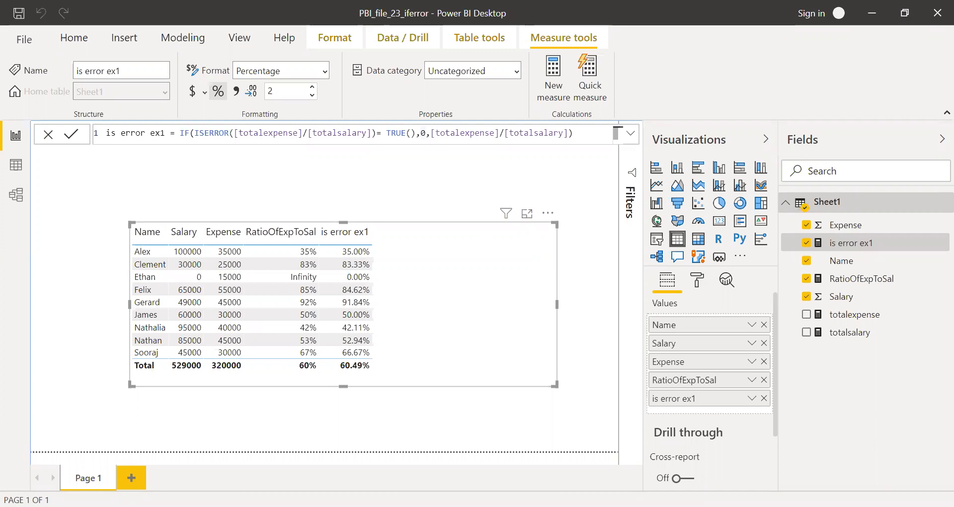
# Step: Create the measure iferror = IFERROR([totalexpense]/[totalsalary],0)
pyautogui.click(552, 77)
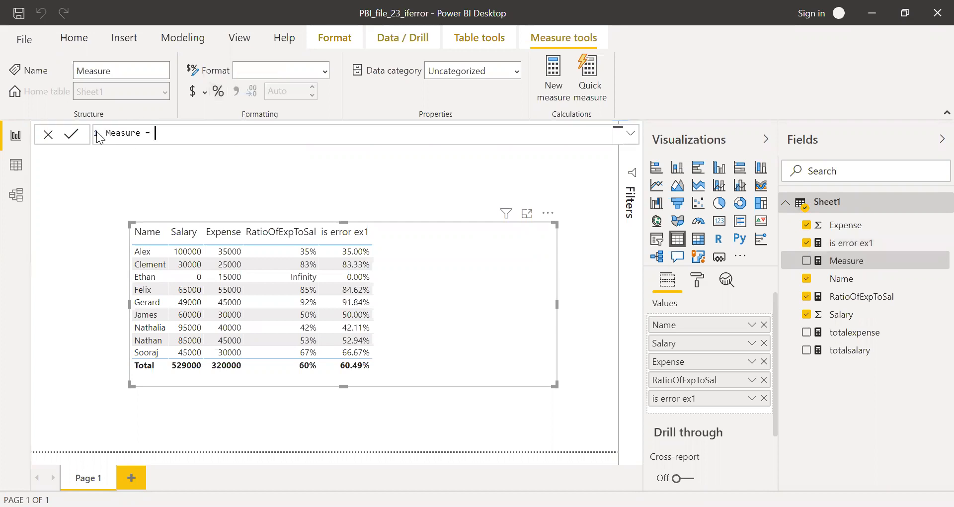
pyautogui.write('if  =')
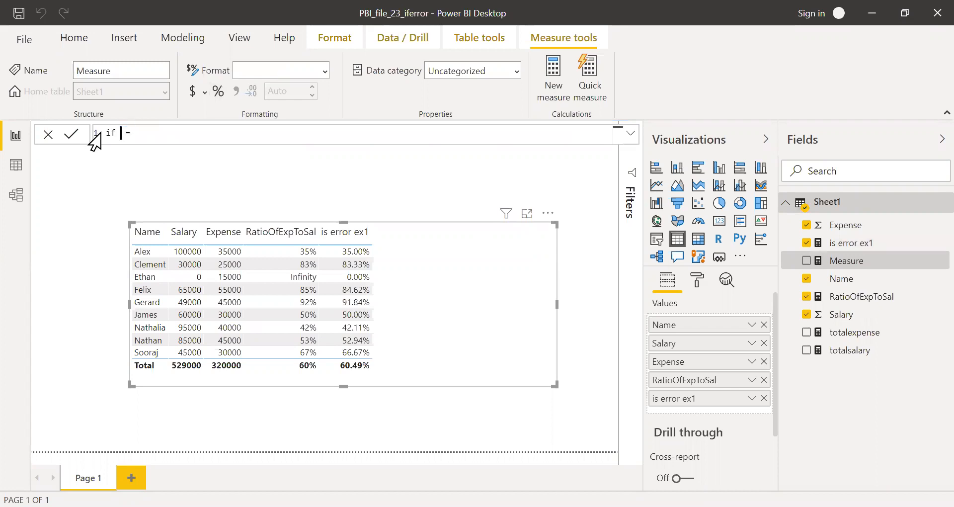
pyautogui.write('error')
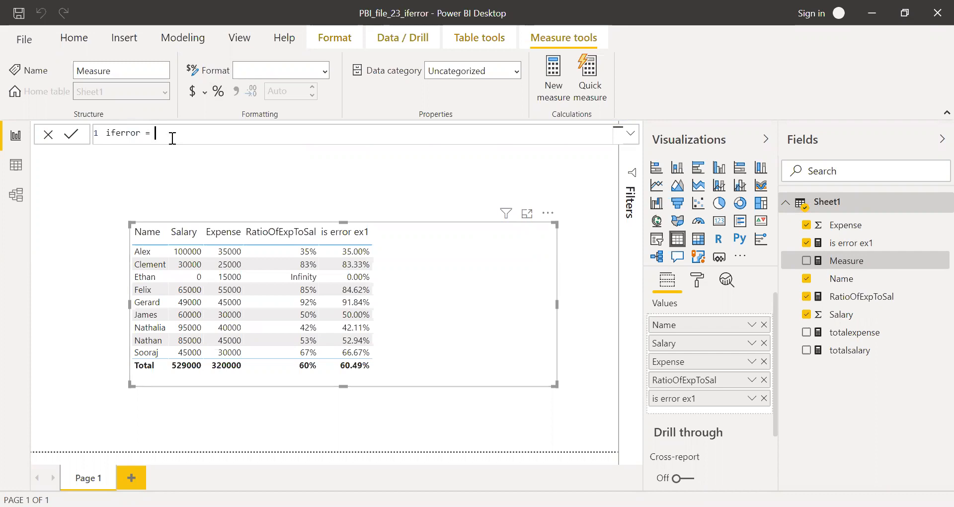
pyautogui.write('if')
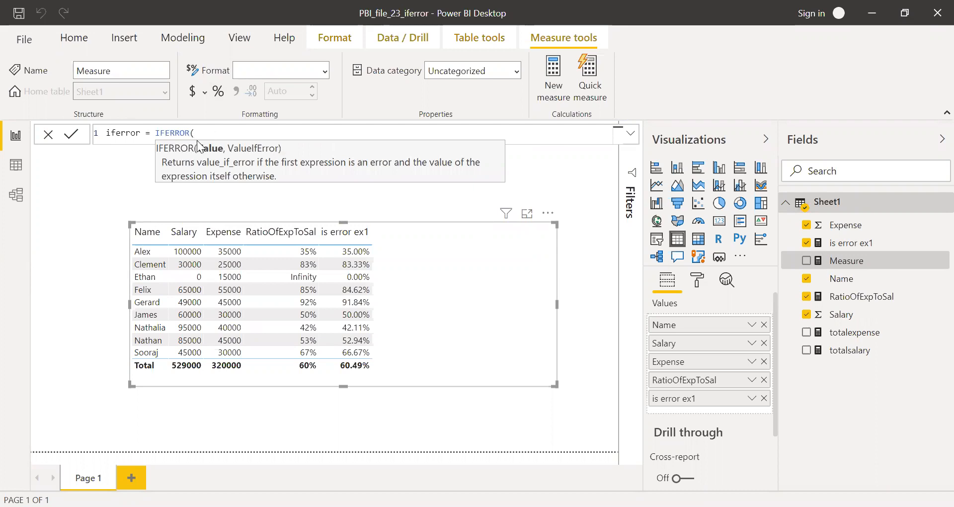
pyautogui.click(215, 133)
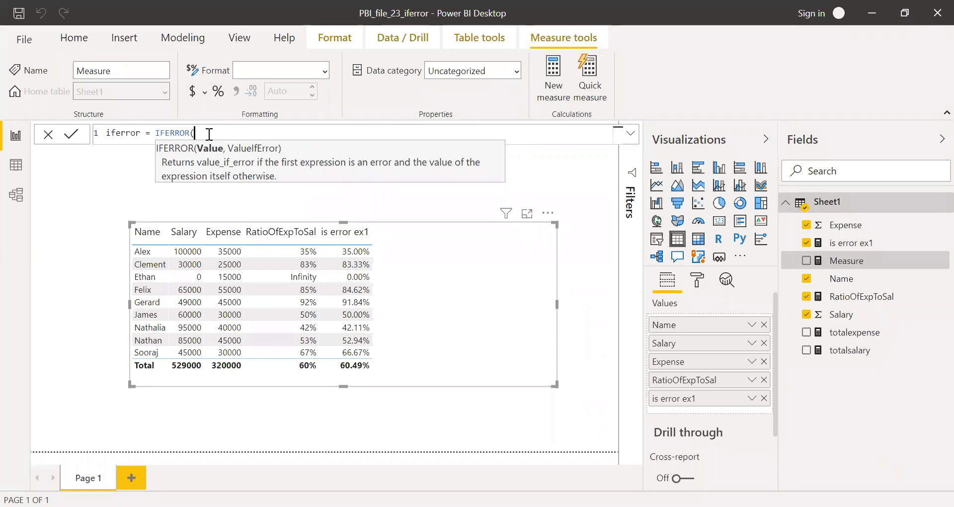
pyautogui.write('t')
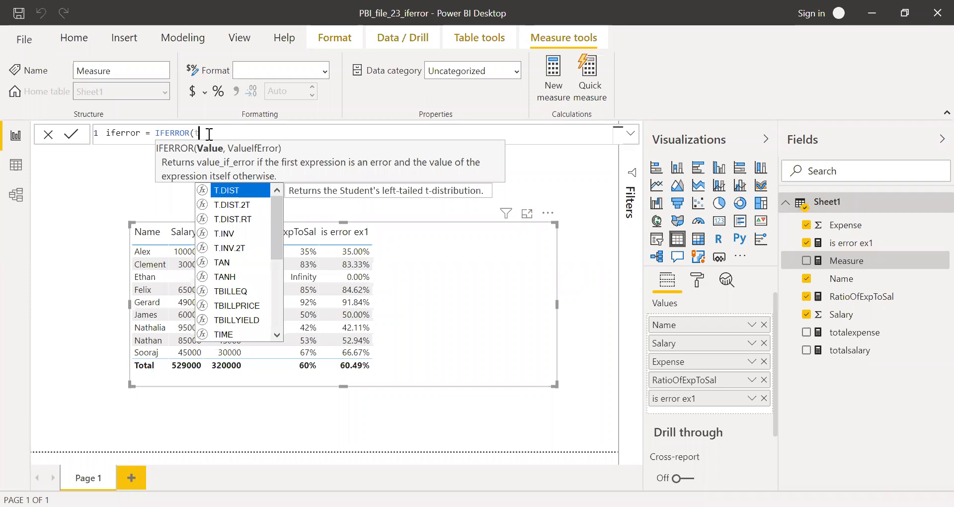
pyautogui.write('totalexpense]/')
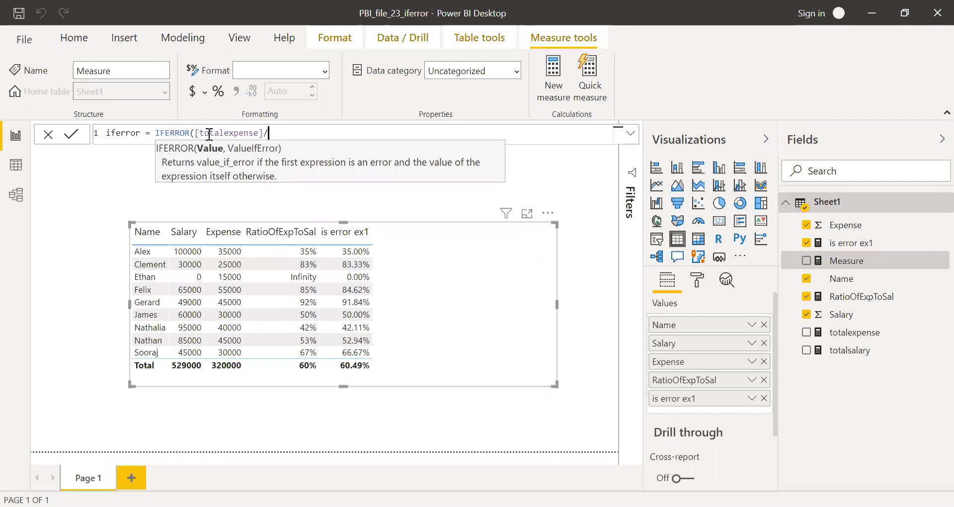
pyautogui.write('[totalsalary]')
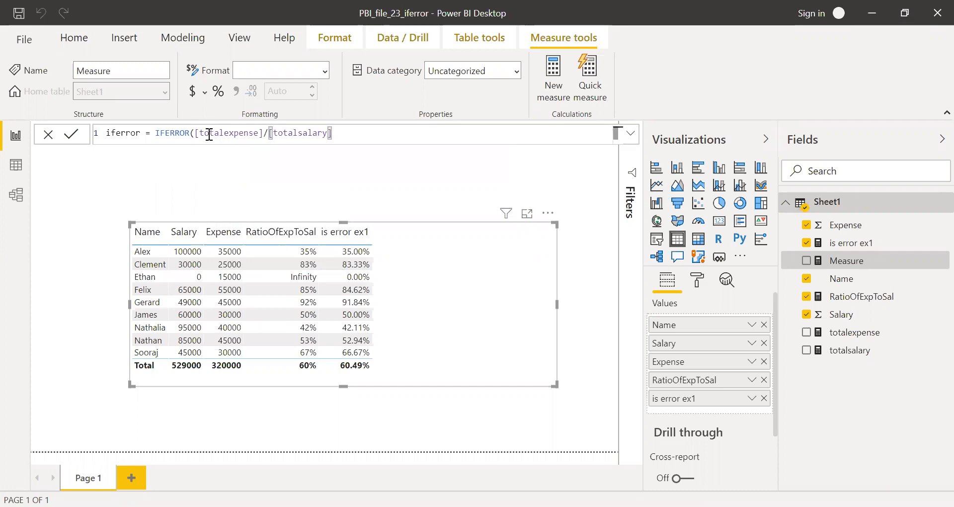
pyautogui.write(',')
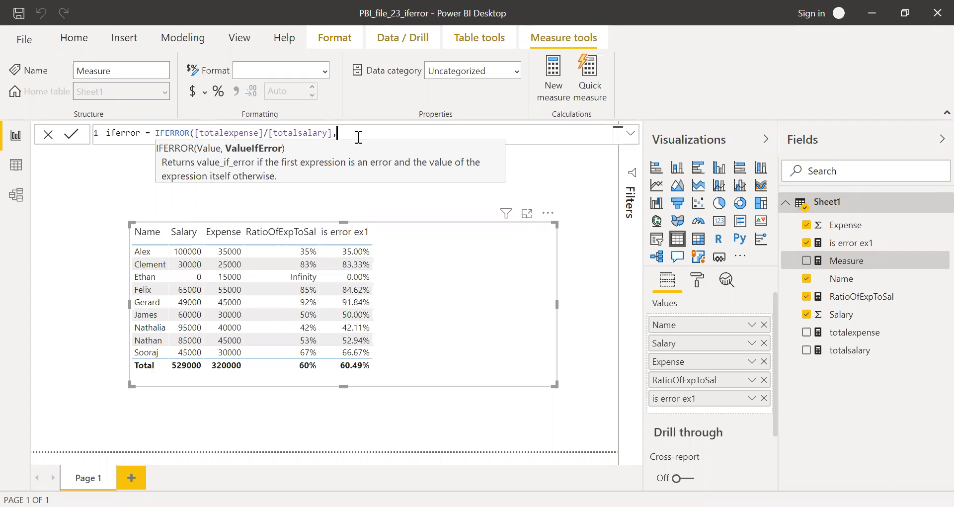
pyautogui.write('0')
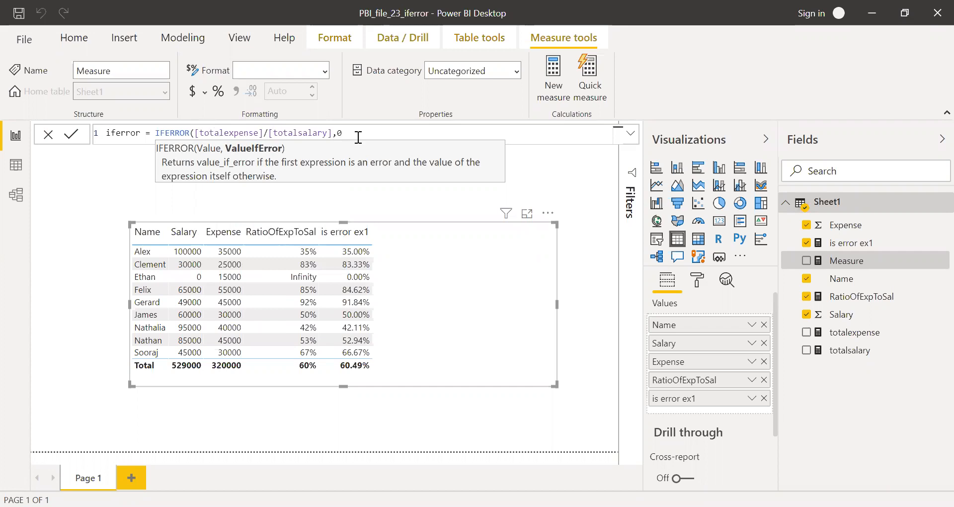
pyautogui.write(')')
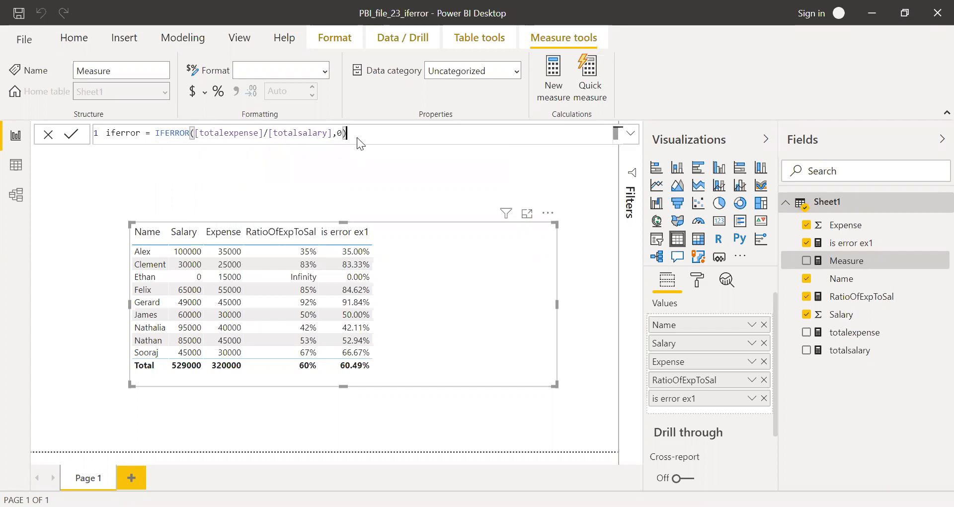
pyautogui.moveTo(829, 281)
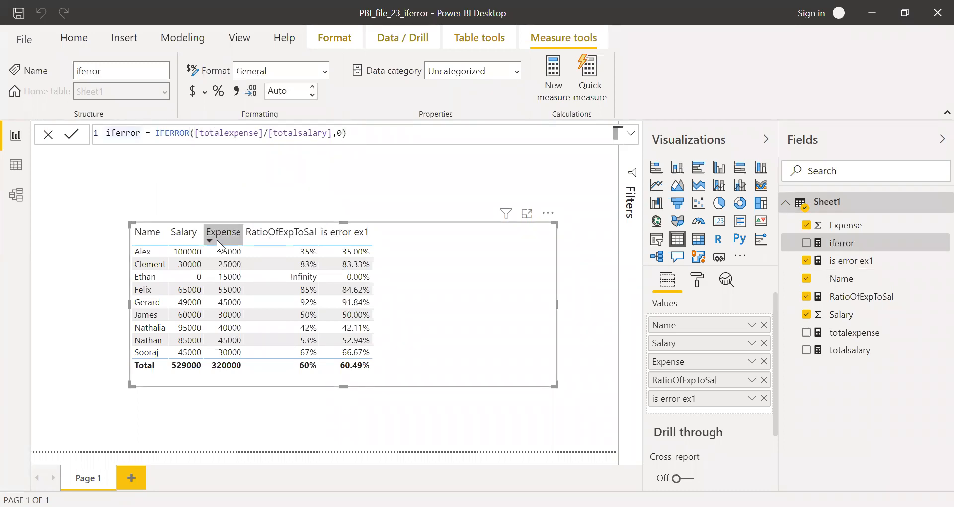
# Step: Rename the measure to iferror ex2 and add it to the table, showing 0.00% for Ethan
pyautogui.write('ex2')
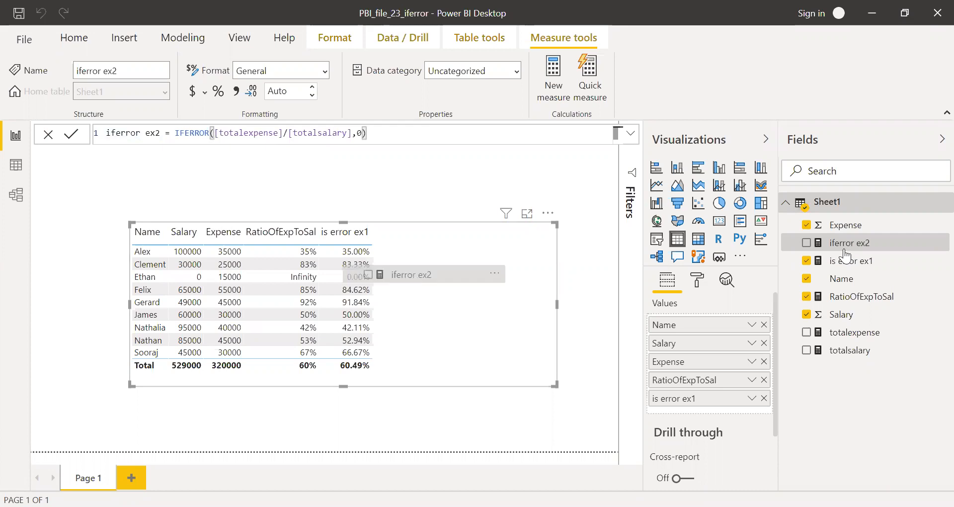
pyautogui.click(807, 243)
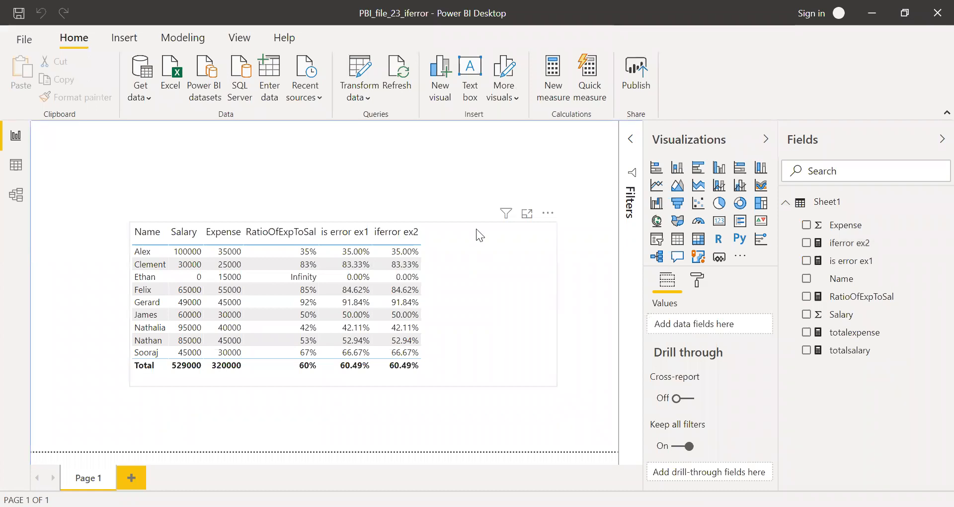
pyautogui.moveTo(531, 141)
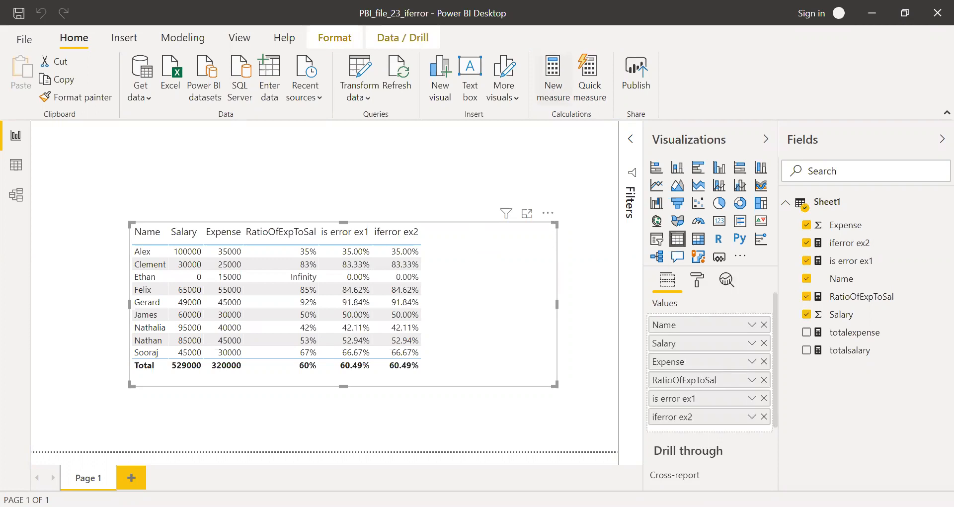
pyautogui.moveTo(142, 130)
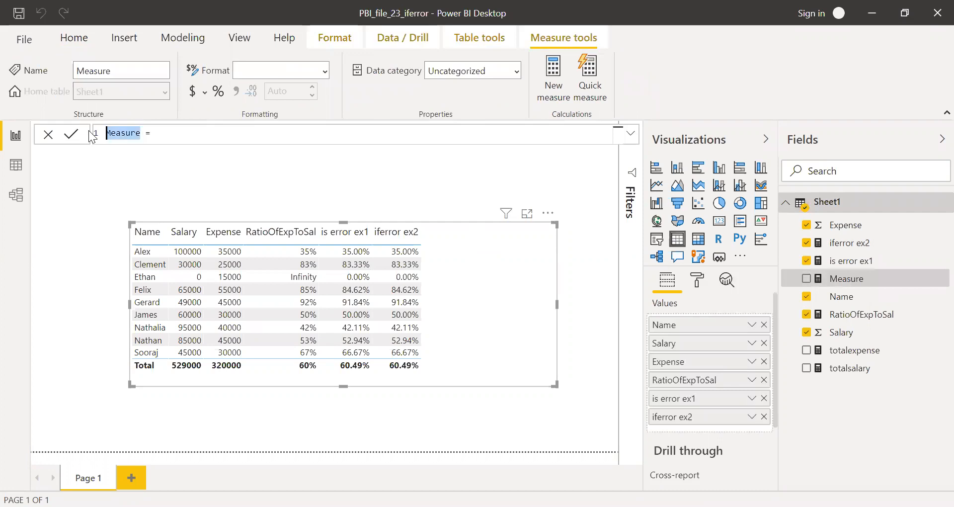
# Step: Create the measure divide = DIVIDE([totalexpense],[totalsalary]) using IntelliSense
pyautogui.write('divide =')
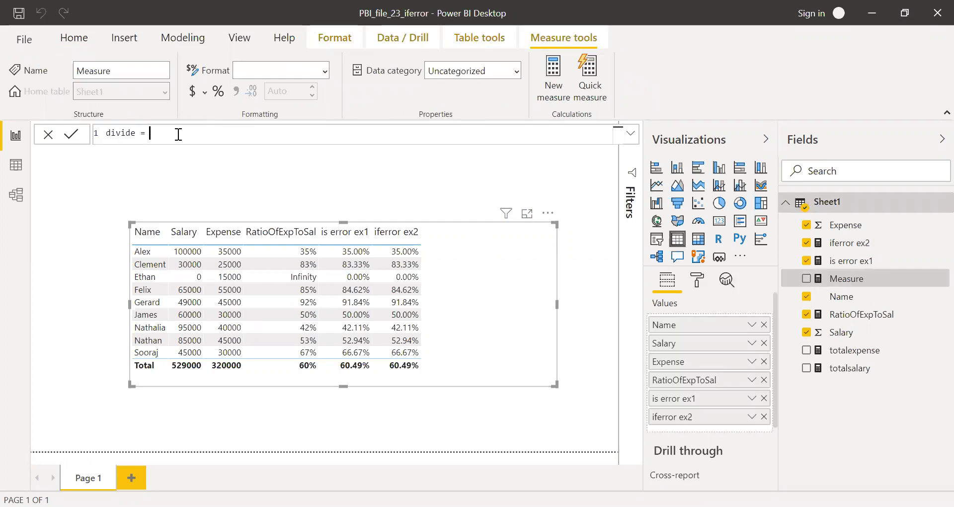
pyautogui.write('DIVIDE(')
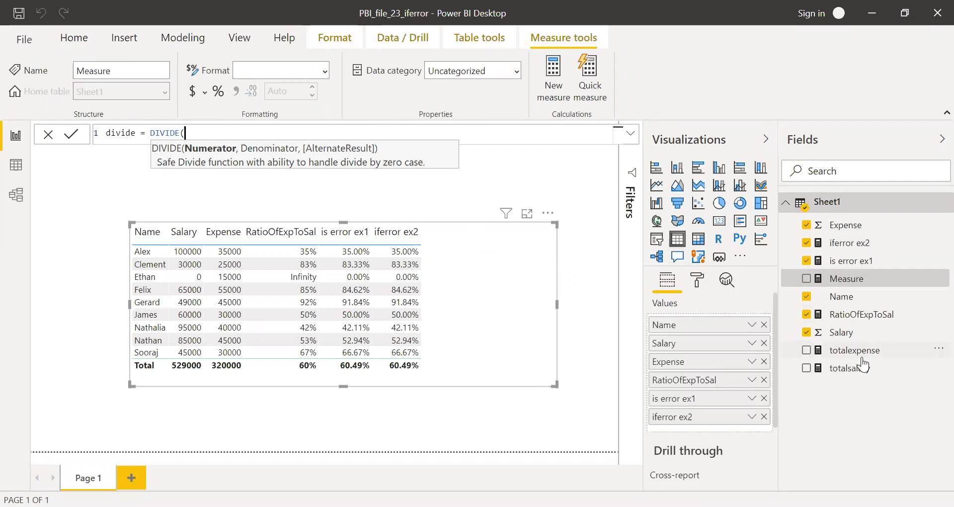
pyautogui.write('tot')
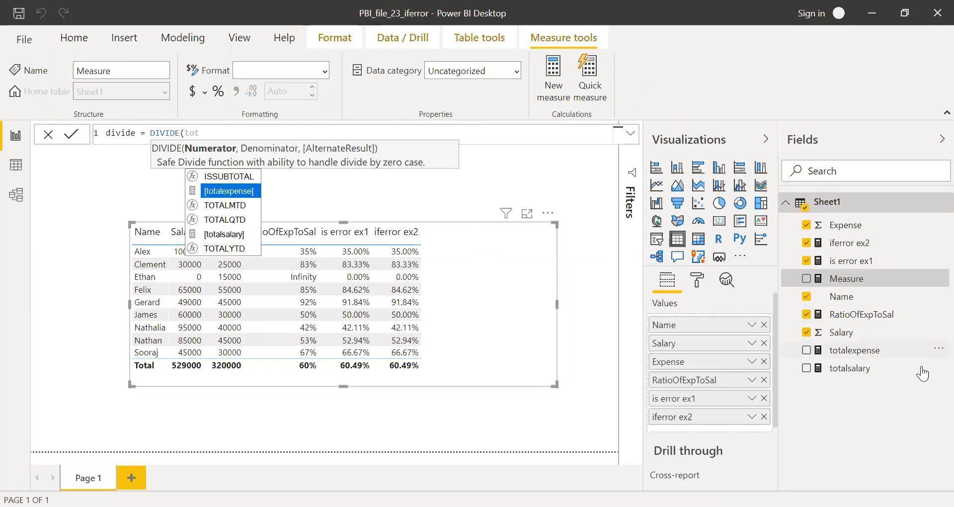
pyautogui.click(229, 190)
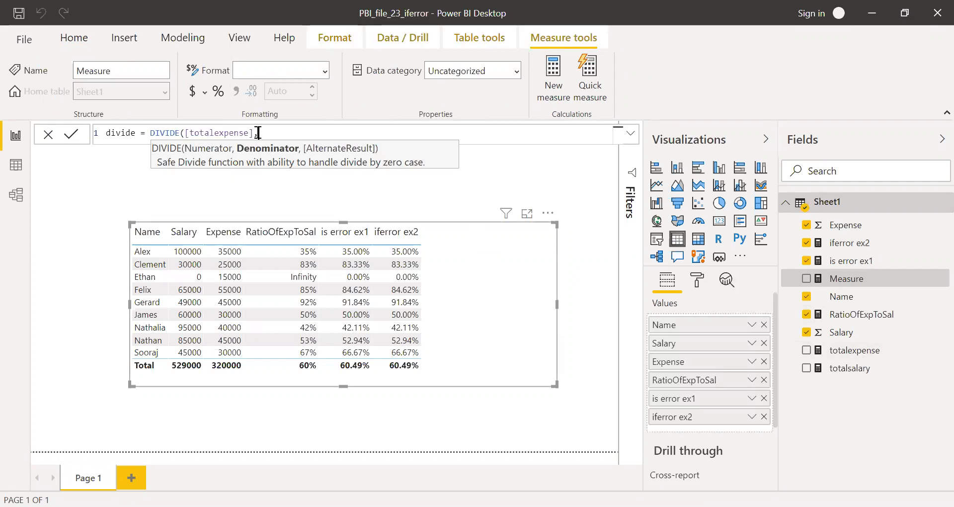
pyautogui.write(',')
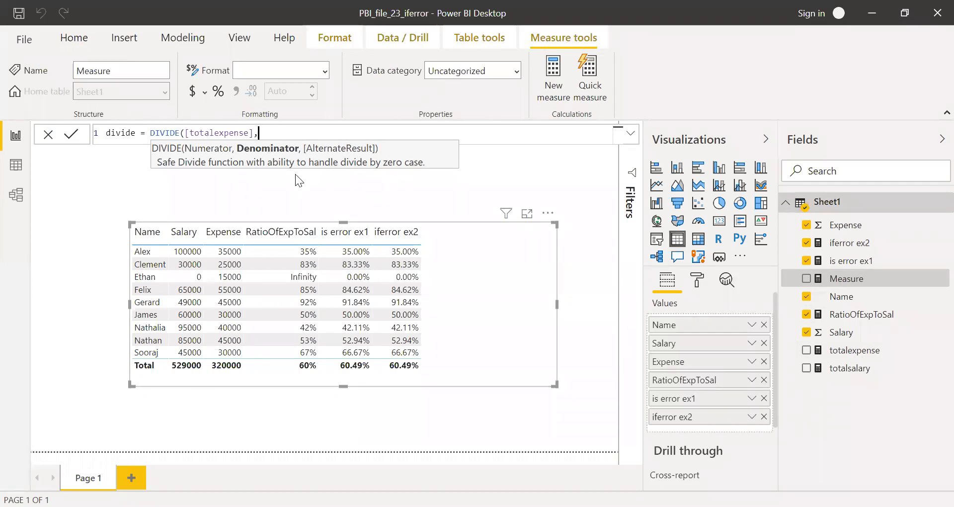
pyautogui.write('t')
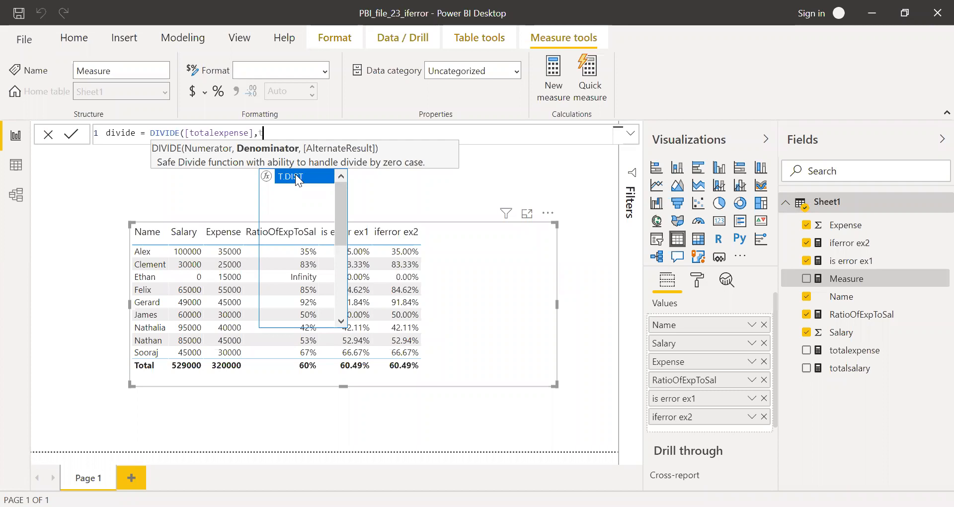
pyautogui.write('to')
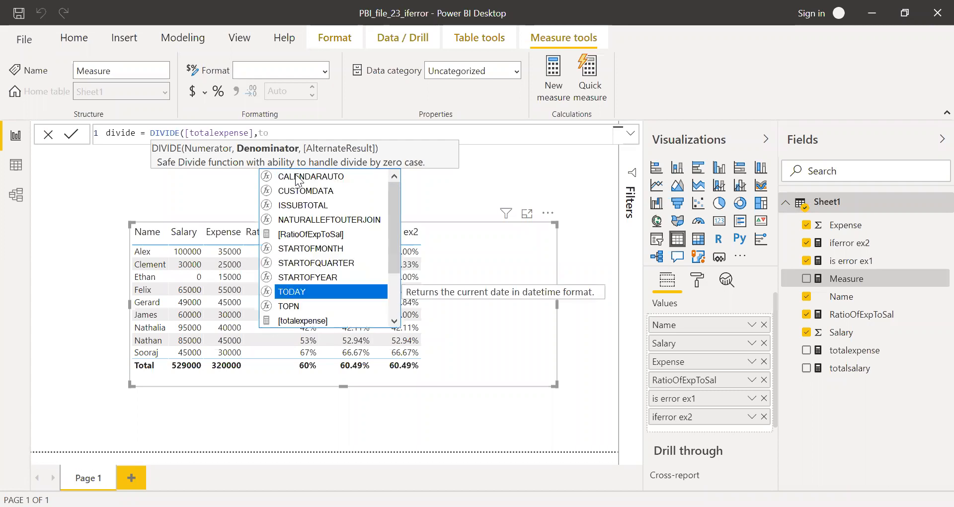
pyautogui.moveTo(316, 263)
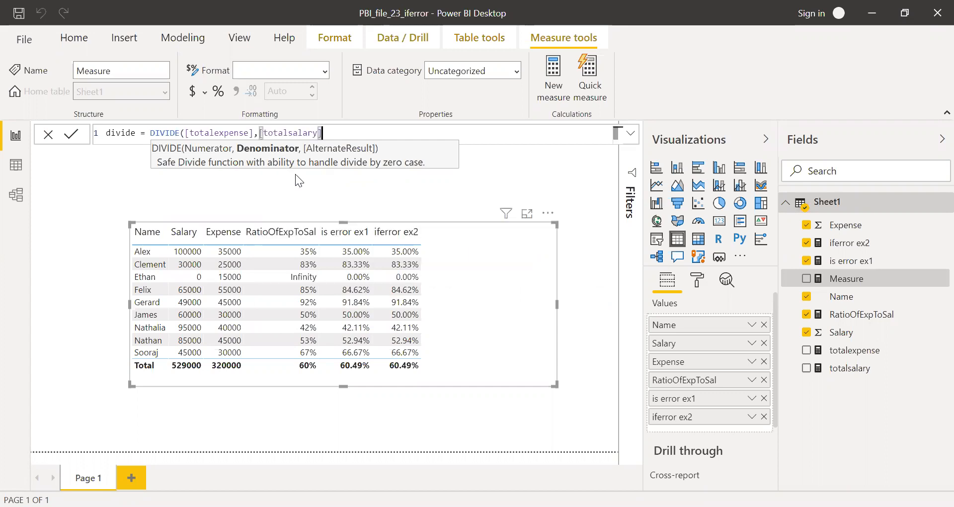
pyautogui.write(',')
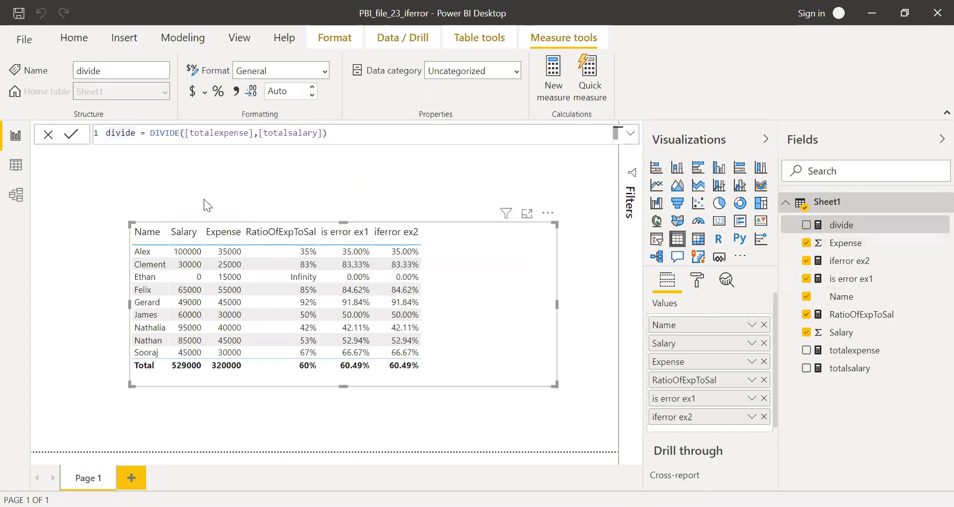
# Step: Rename the measure to divide ex3 and add it to the table, blank for Ethan
pyautogui.write('ex3')
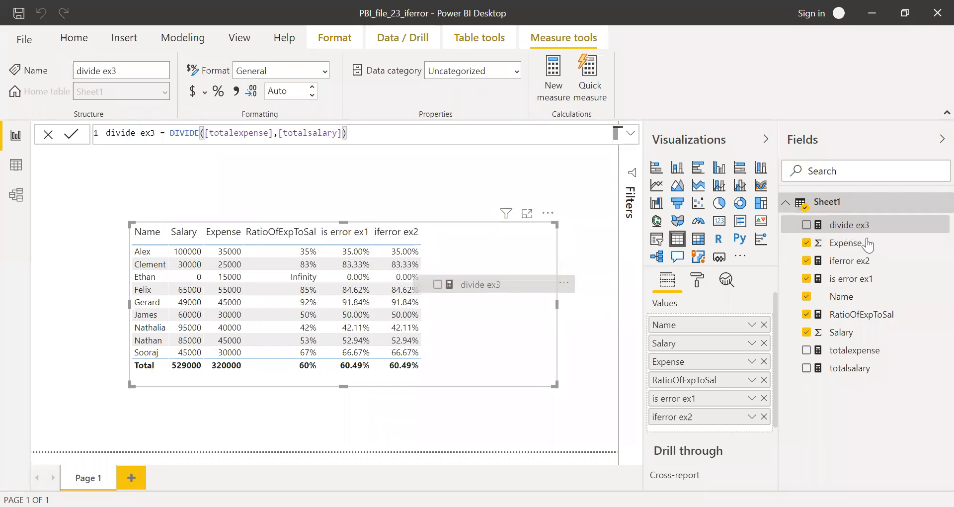
pyautogui.click(807, 225)
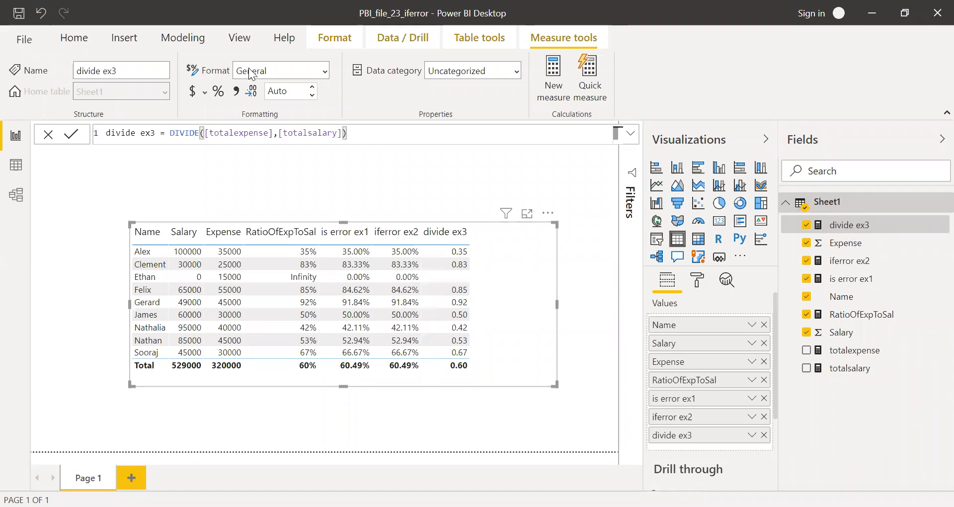
pyautogui.moveTo(498, 298)
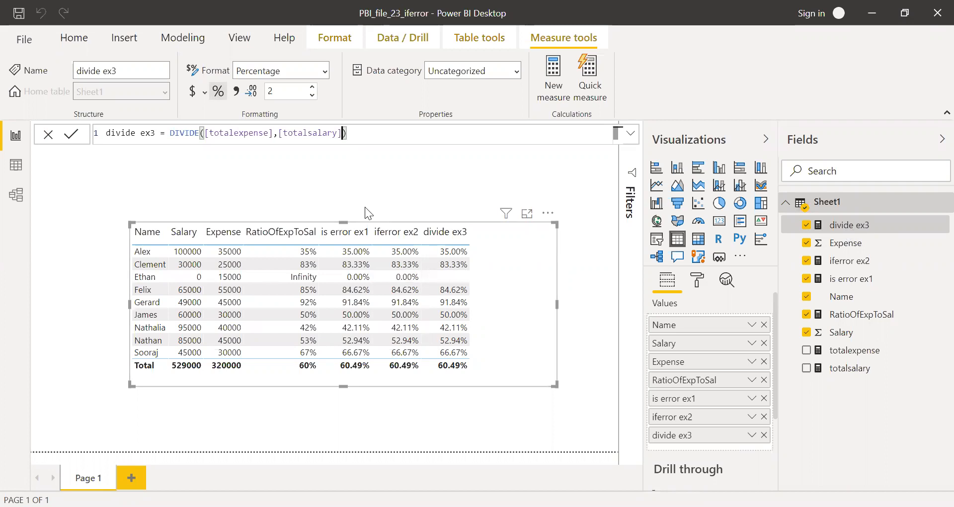
# Step: Give divide ex3 the alternate result "Check" so Ethan's zero-salary row shows Check
pyautogui.write(',0')
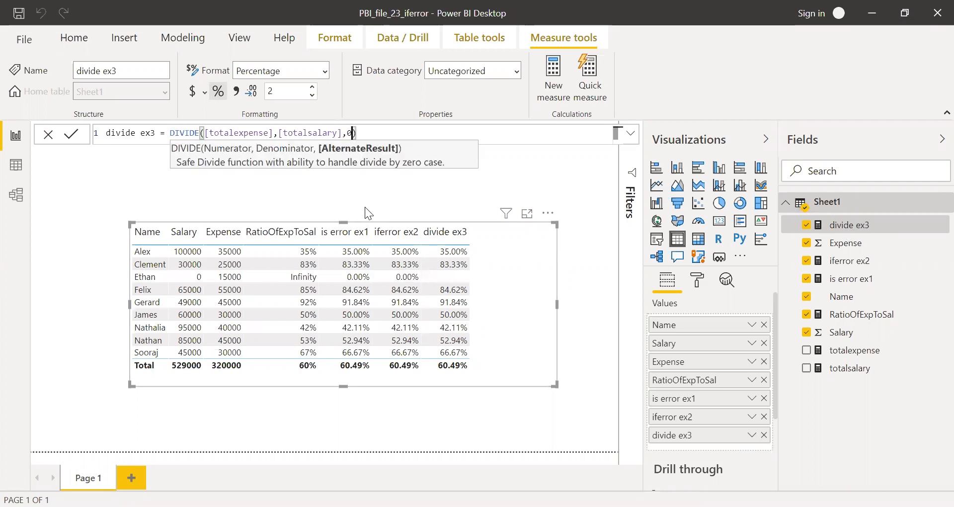
pyautogui.moveTo(466, 286)
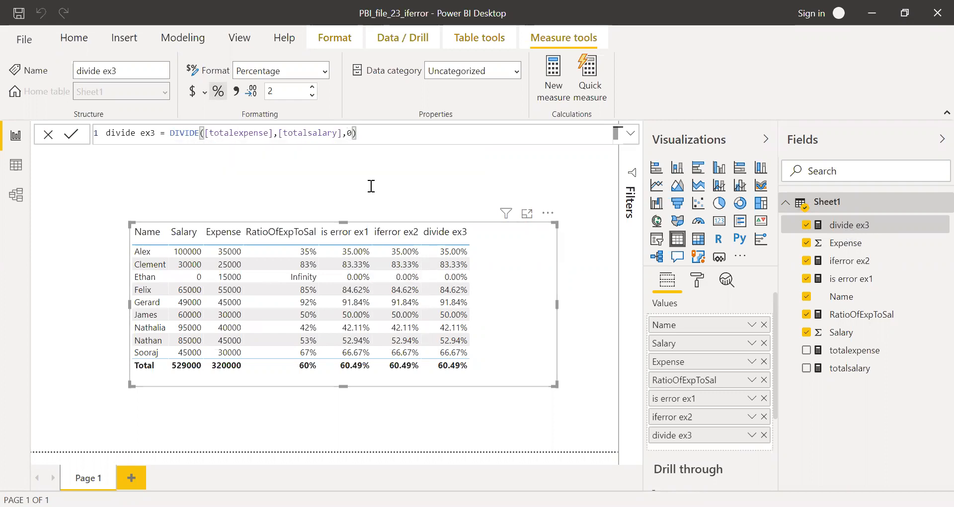
pyautogui.moveTo(373, 192)
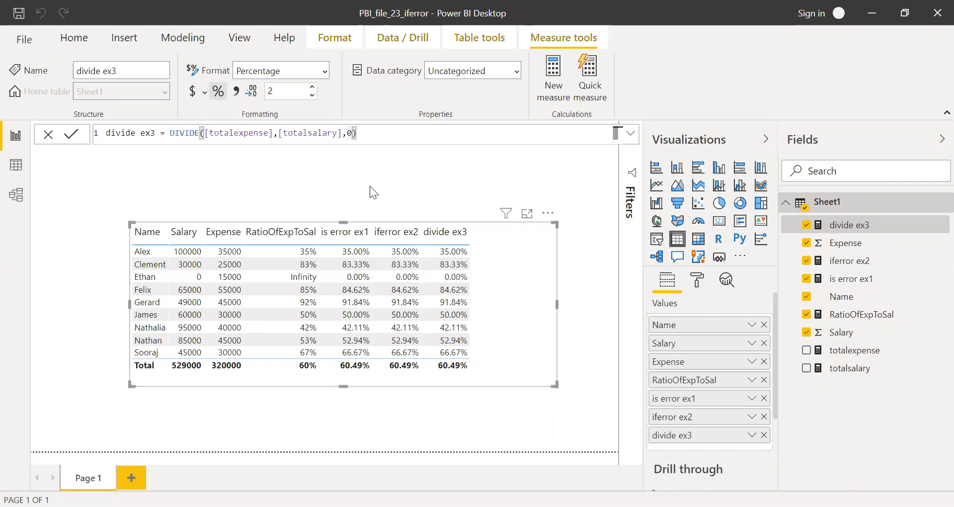
pyautogui.write('"')
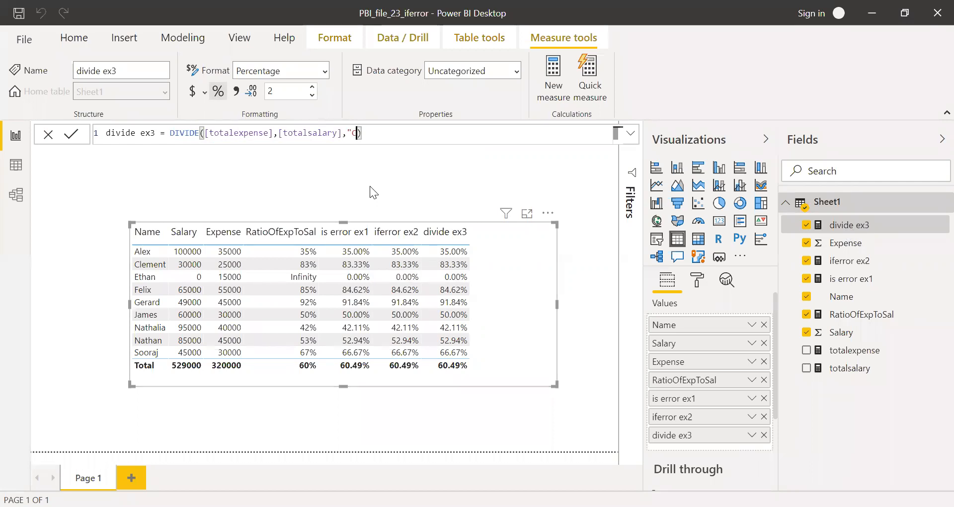
pyautogui.write('heck')
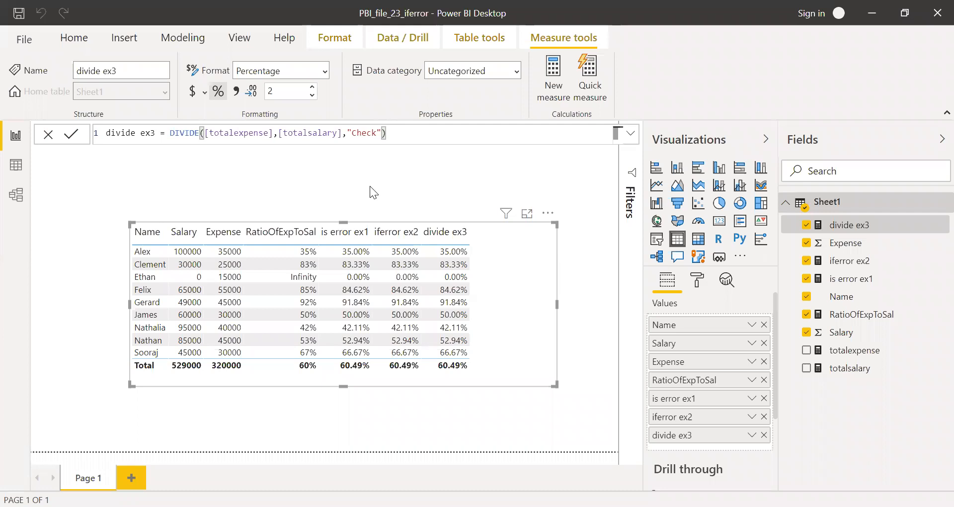
pyautogui.moveTo(464, 287)
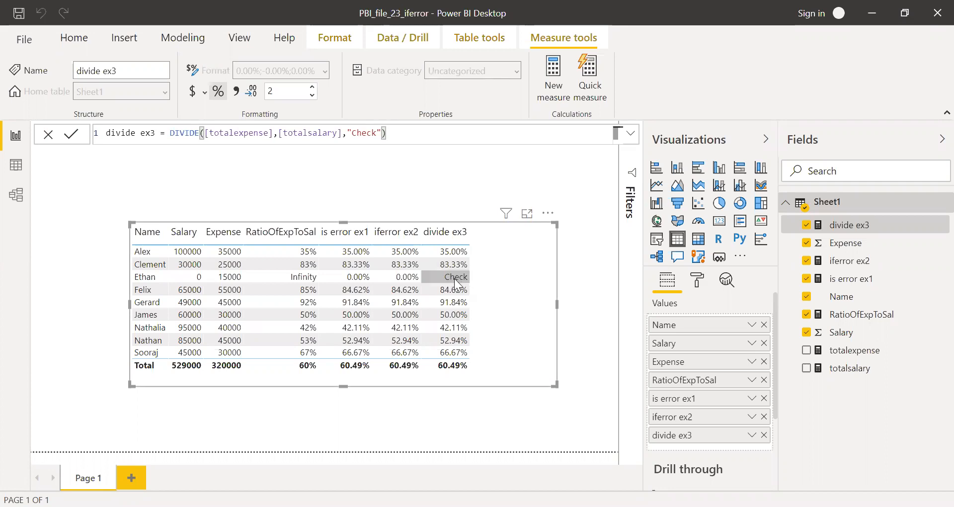
pyautogui.moveTo(408, 250)
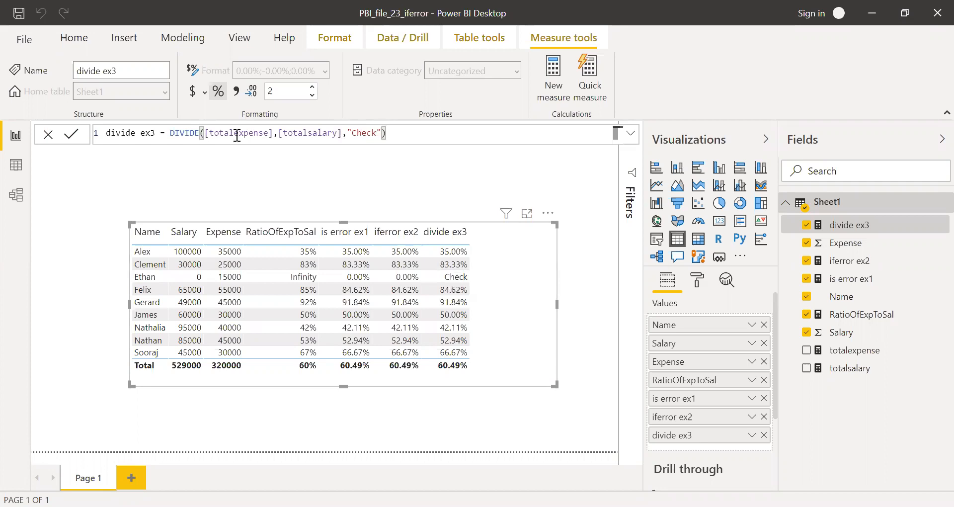
pyautogui.moveTo(204, 132); pyautogui.dragTo(341, 132)
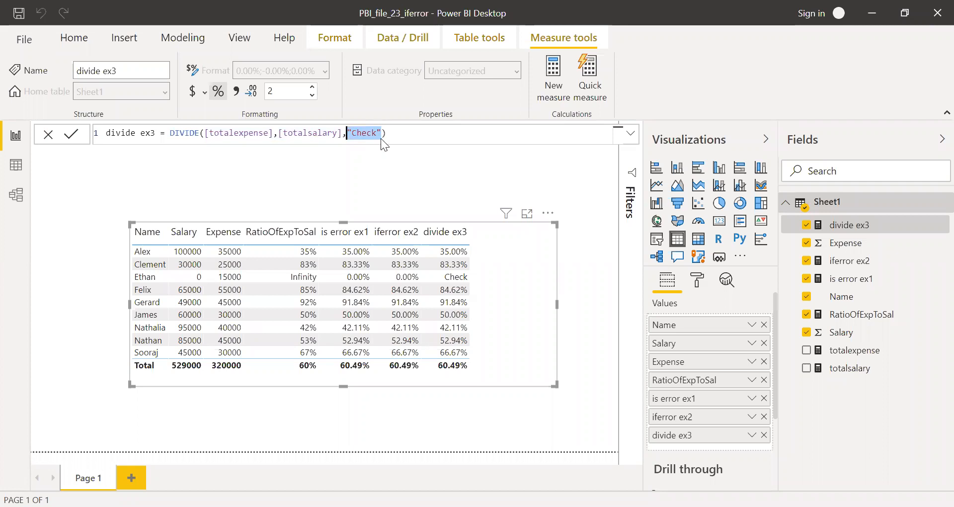
# Step: Remove the "Check" alternate result so divide ex3 is plain DIVIDE([totalexpense],[totalsalary]), leaving Ethan blank
pyautogui.click(405, 185)
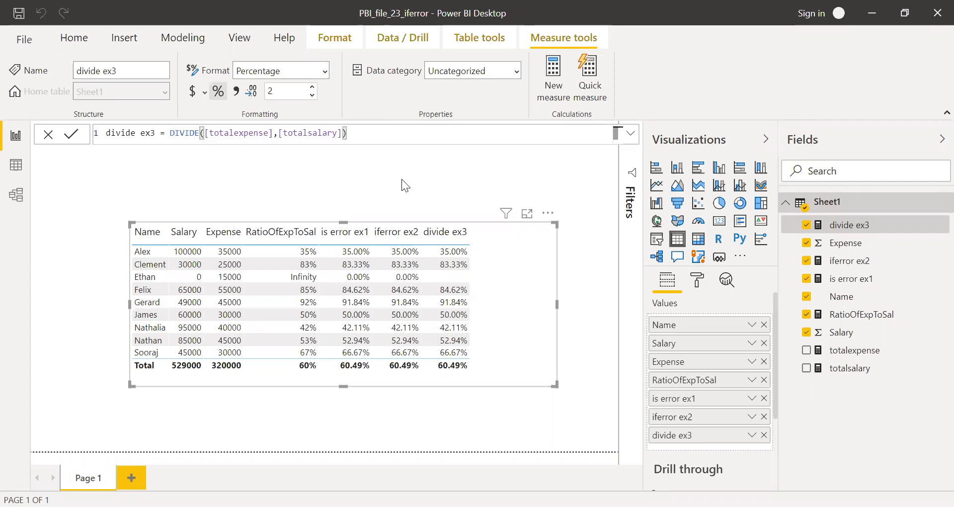
pyautogui.moveTo(603, 301)
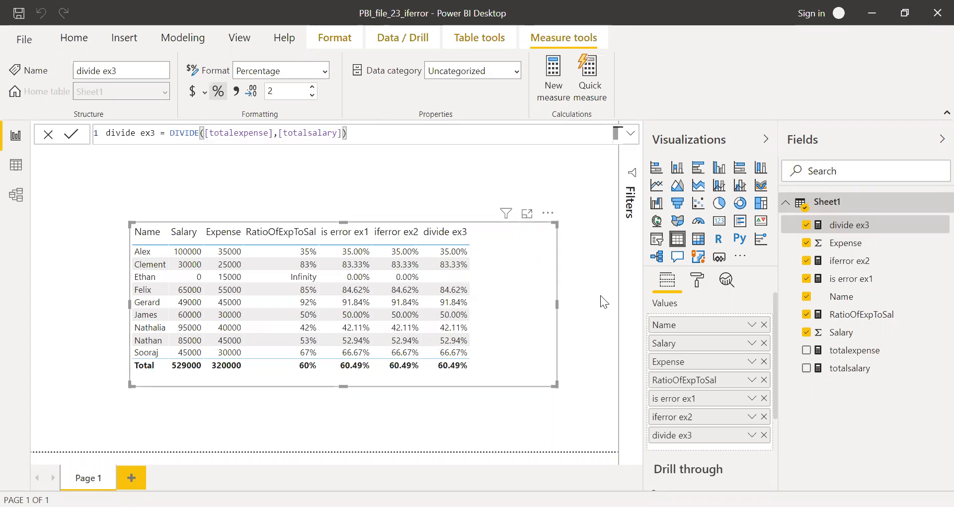